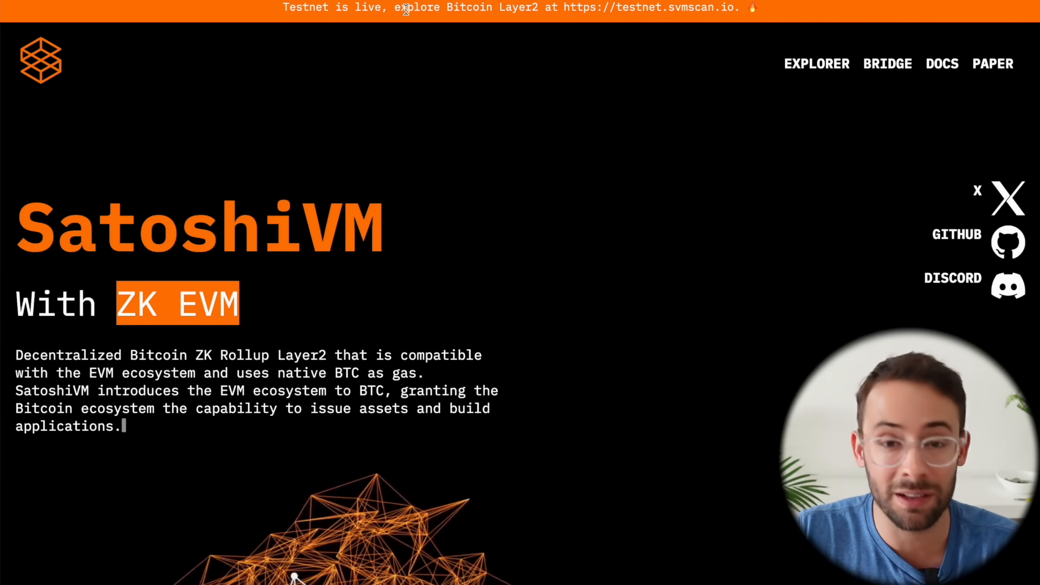
mouse_move(579, 213)
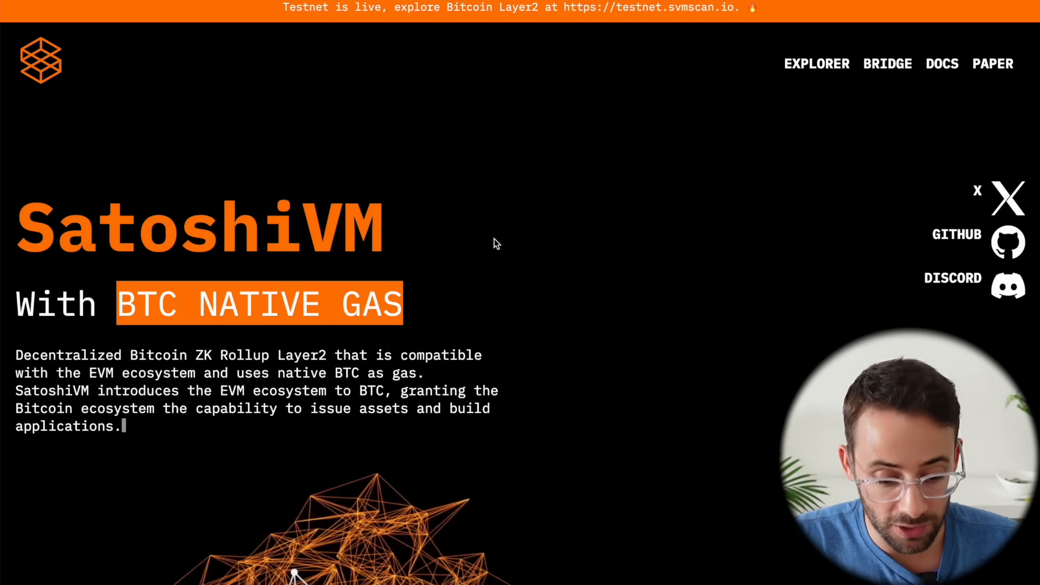
mouse_move(456, 194)
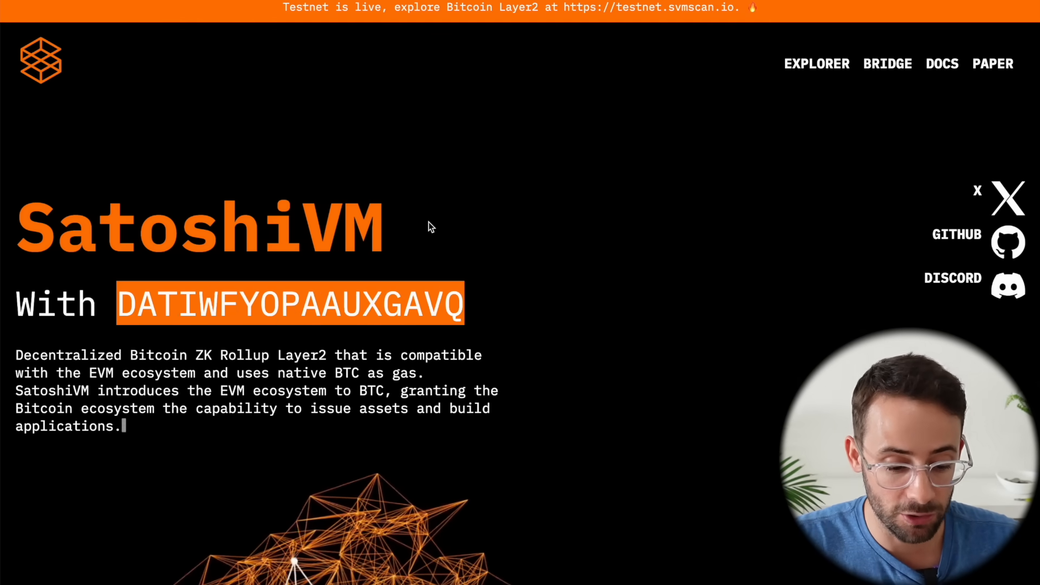
- Open SatoshiVM's X account from the homepage's social links
left_click(1008, 199)
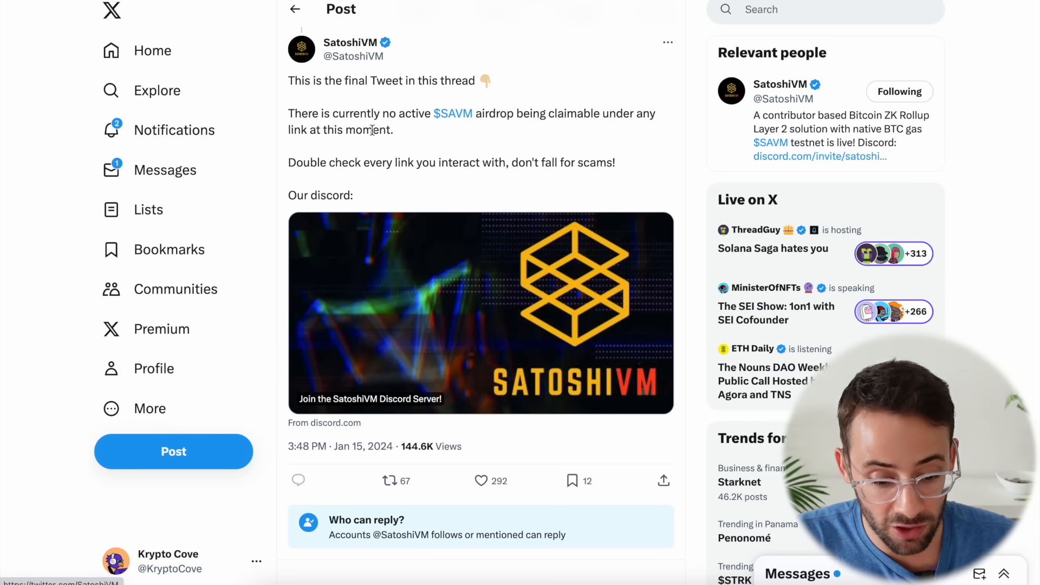
double_click(349, 113)
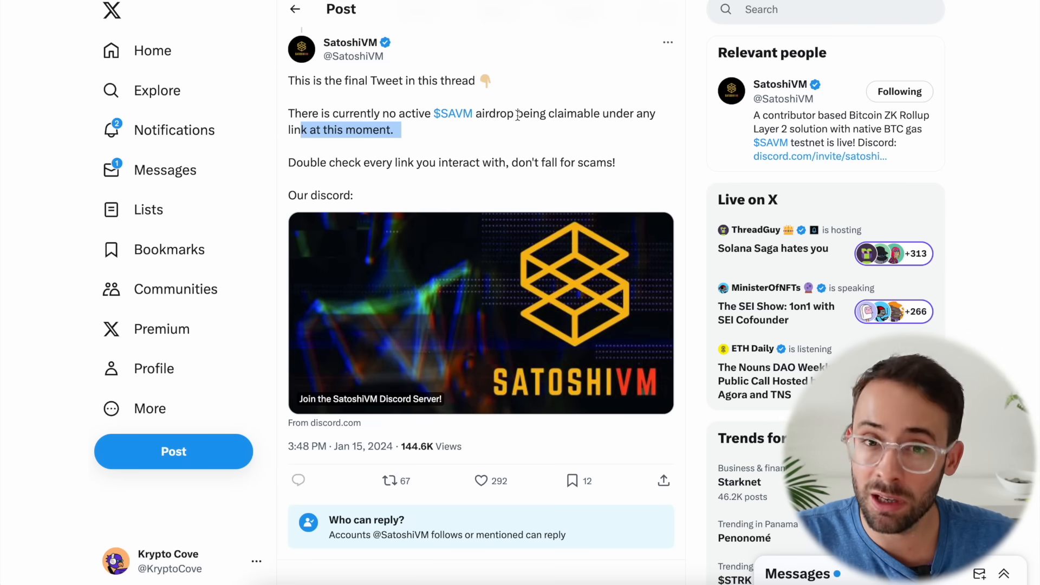
mouse_move(405, 139)
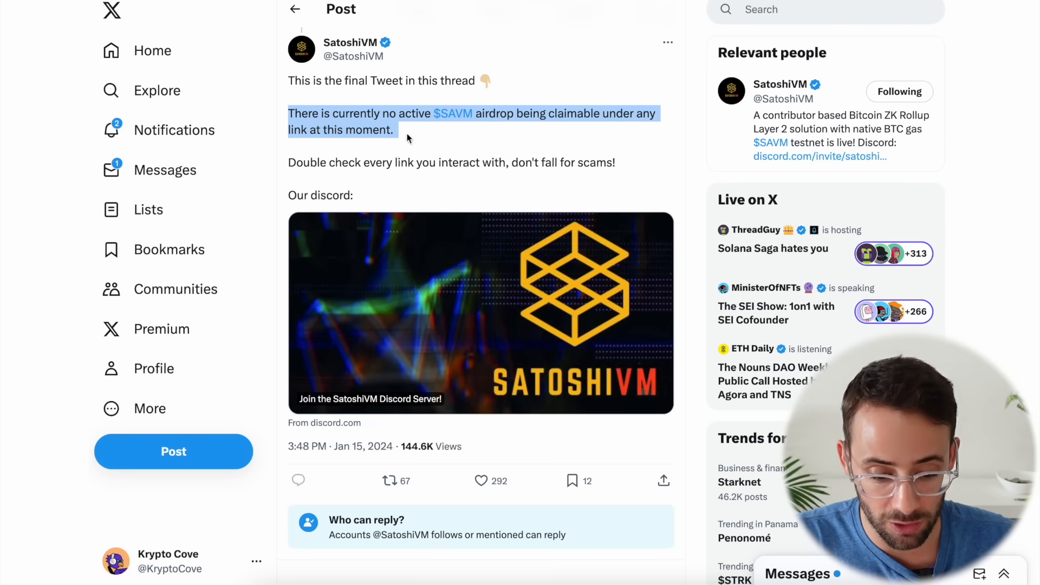
scroll("up", 3)
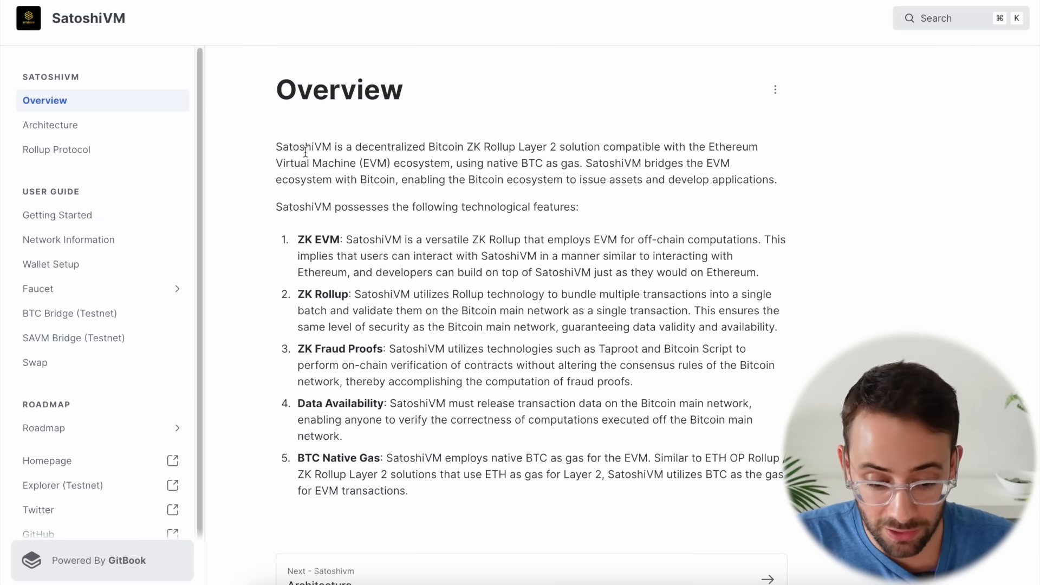
mouse_move(519, 145)
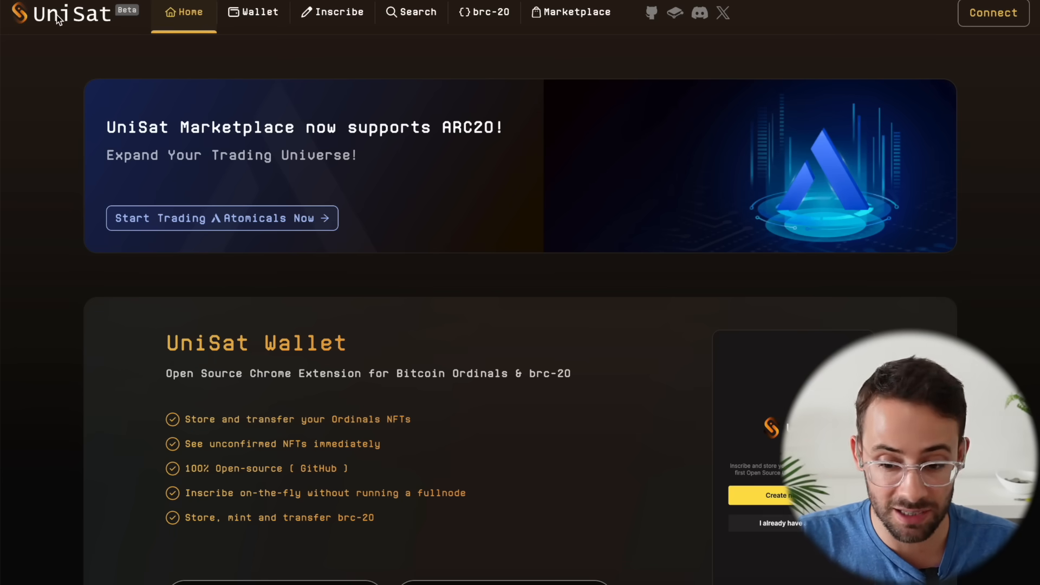
mouse_move(208, 56)
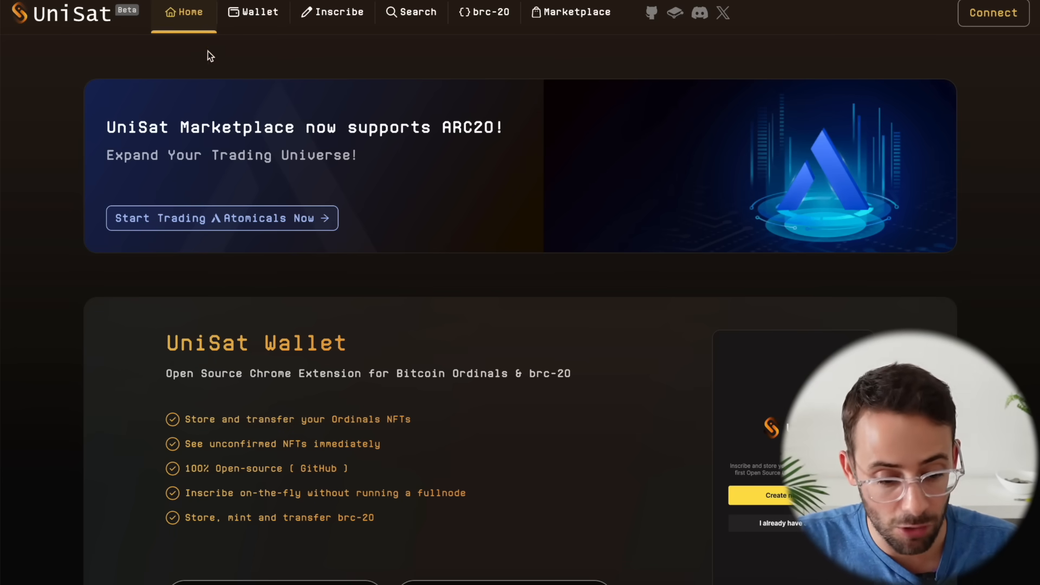
- Open UniSat's wallet install page offering the Chrome Web Store extension
left_click(259, 12)
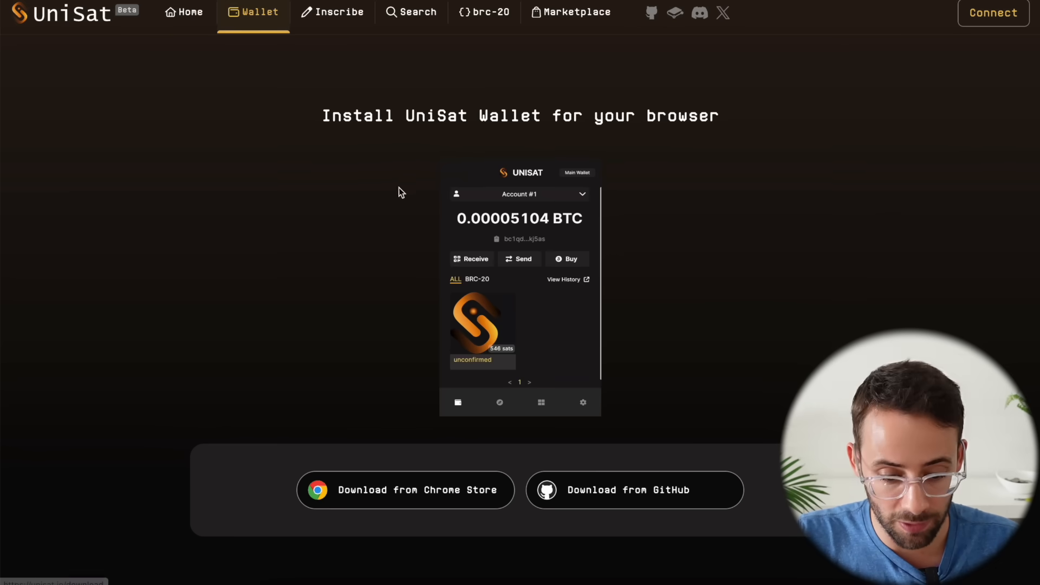
mouse_move(360, 180)
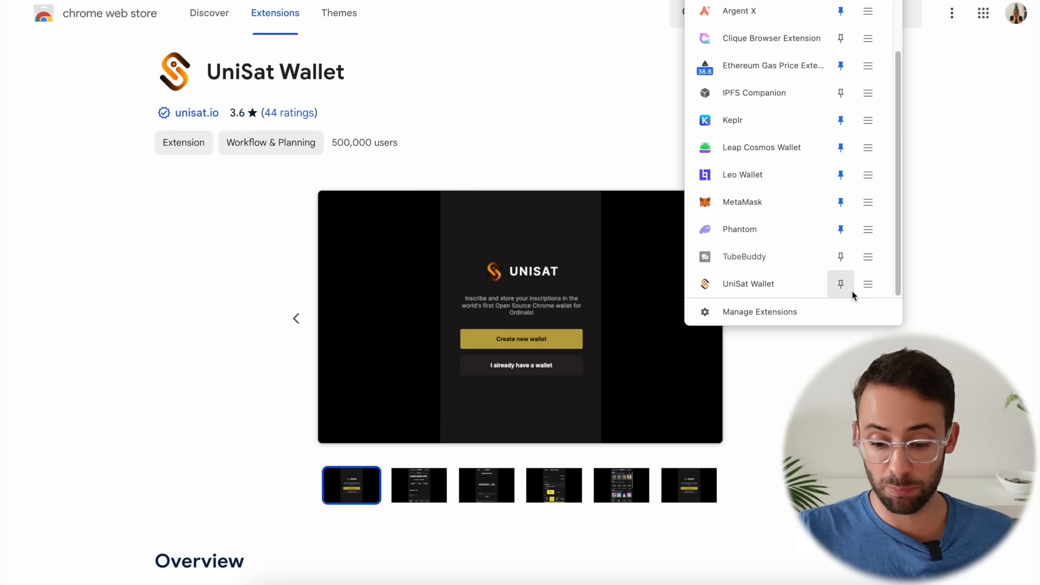
mouse_move(842, 284)
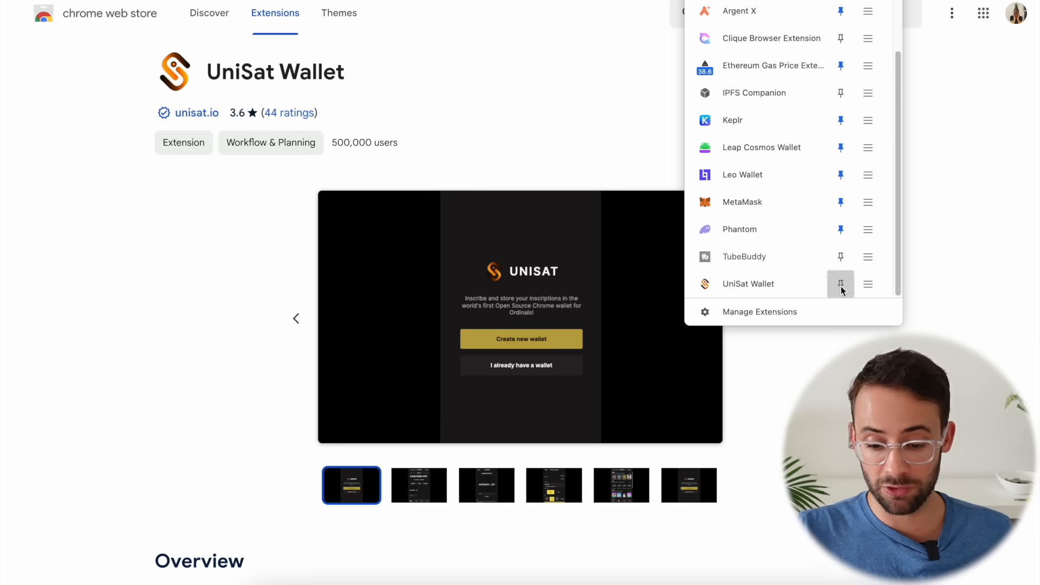
- Create a new UniSat wallet with a password and the Native Segwit address type
left_click(840, 283)
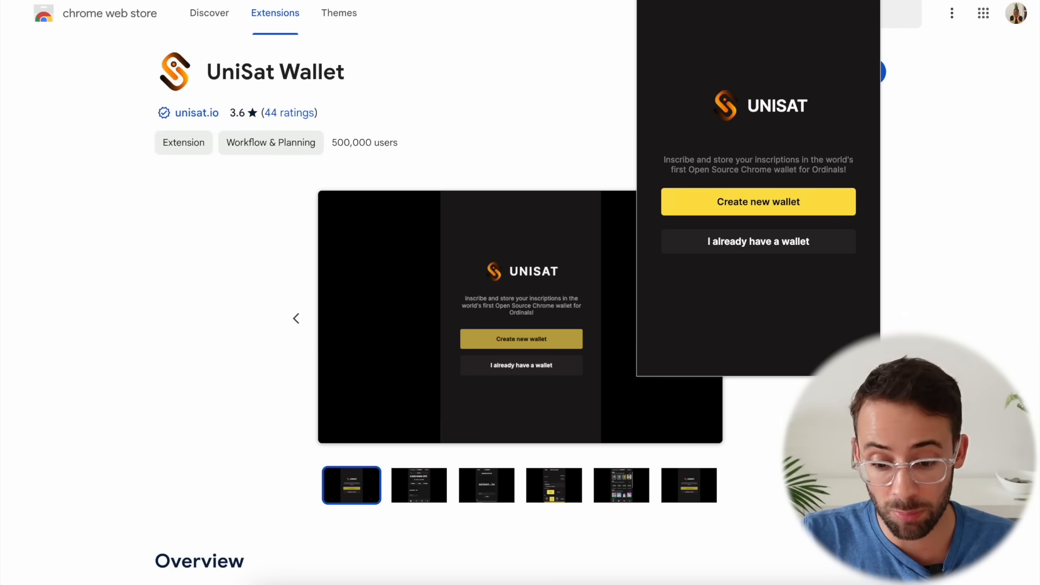
mouse_move(800, 207)
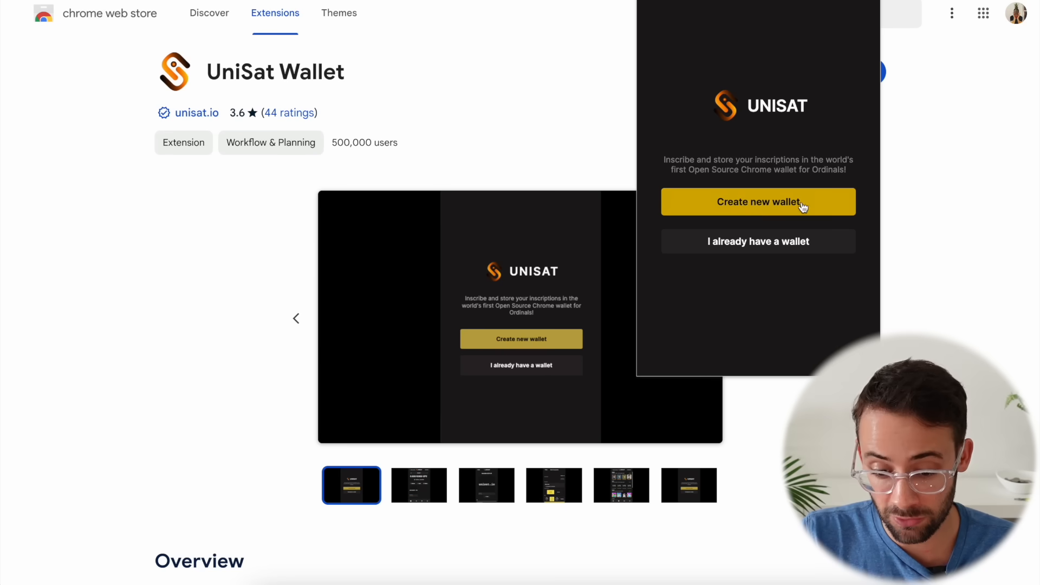
left_click(757, 202)
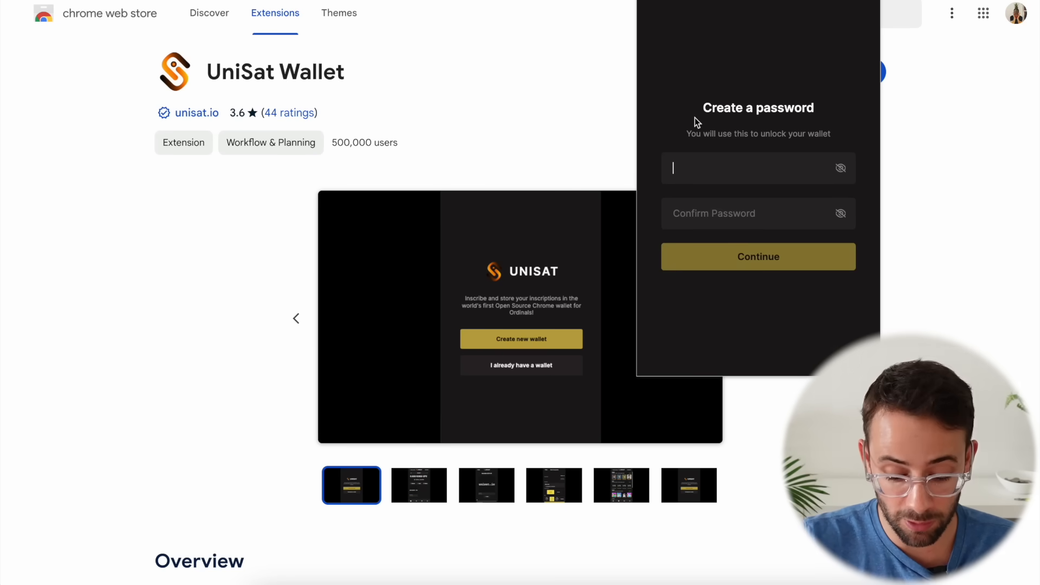
left_click(757, 256)
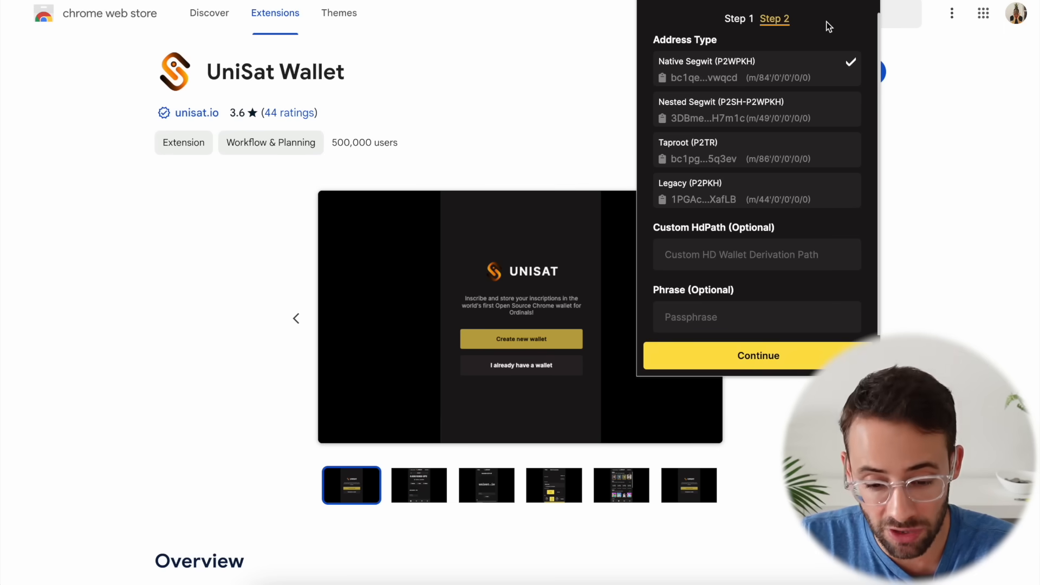
mouse_move(728, 66)
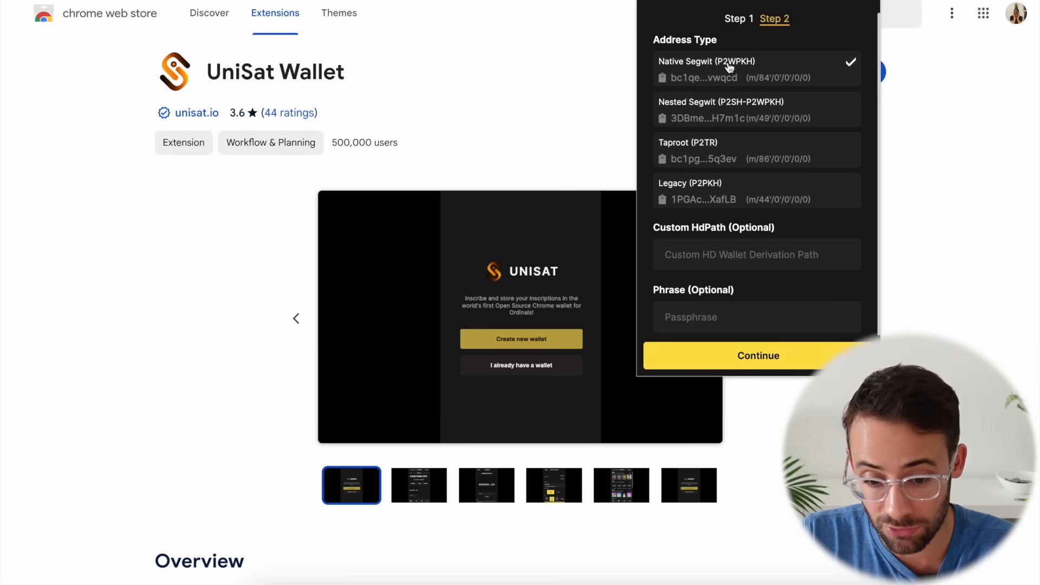
mouse_move(670, 71)
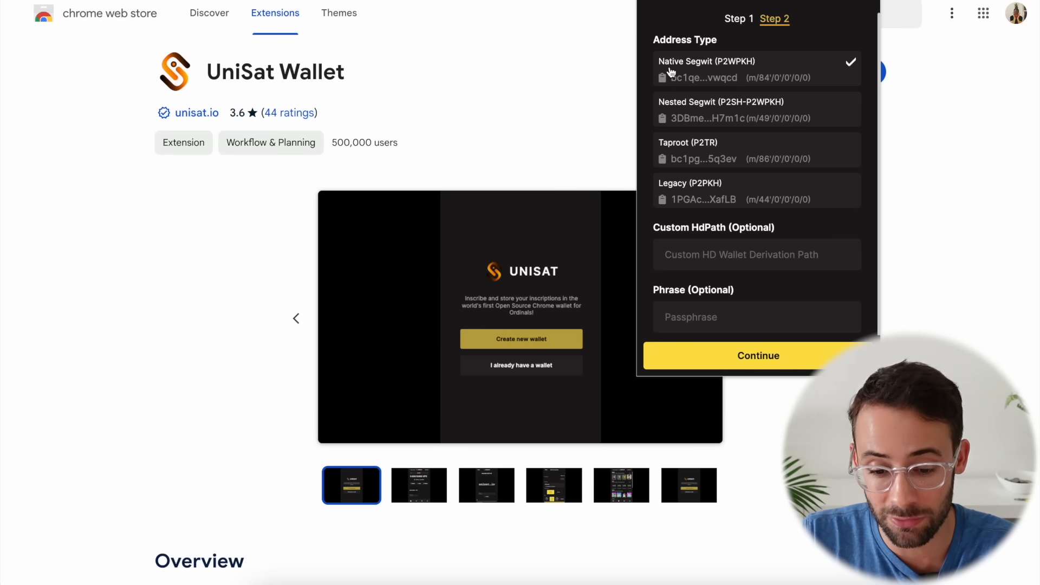
left_click(758, 354)
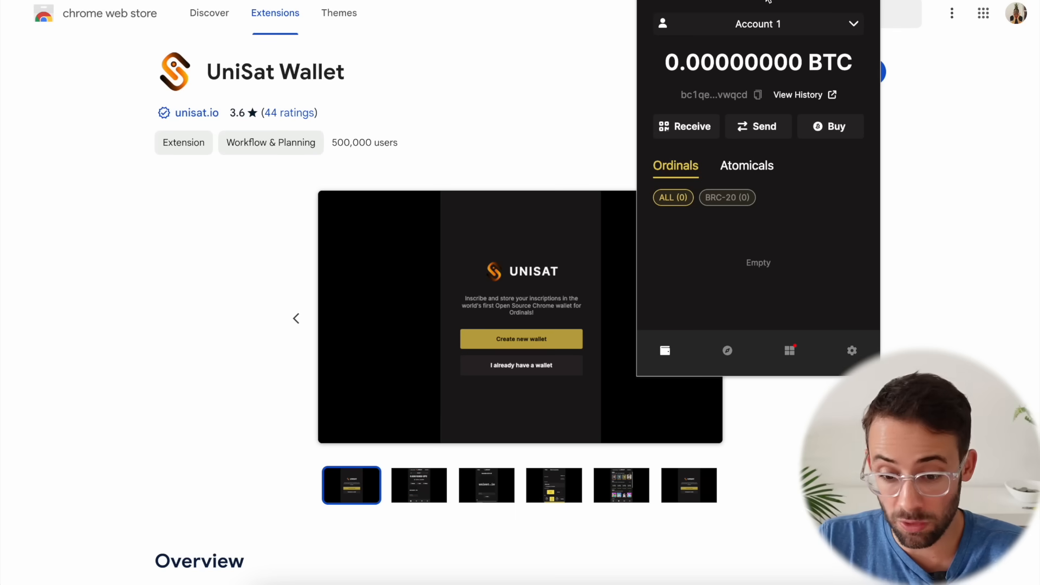
mouse_move(852, 351)
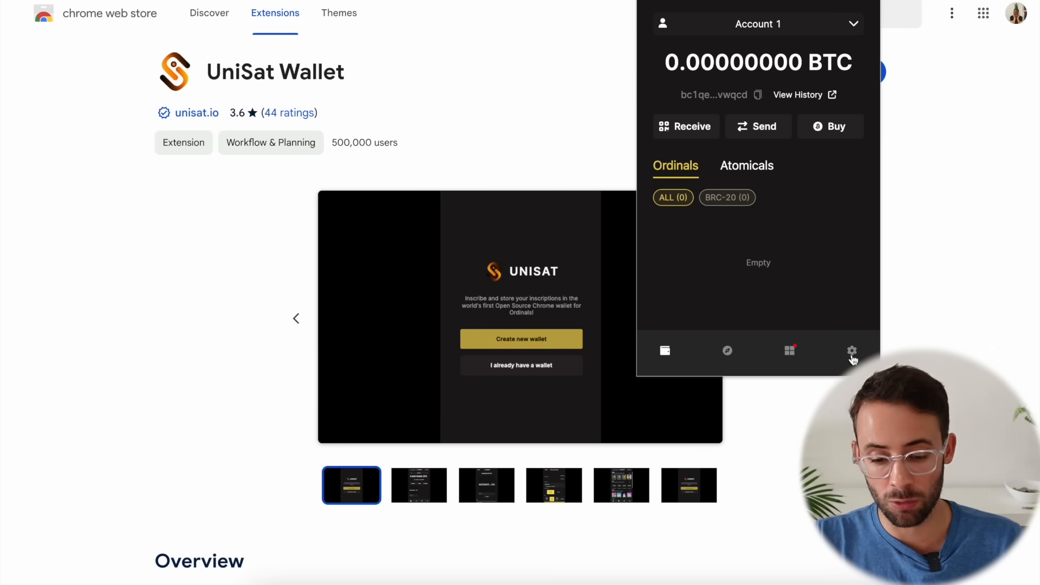
- Switch the UniSat wallet's network to TESTNET
left_click(852, 351)
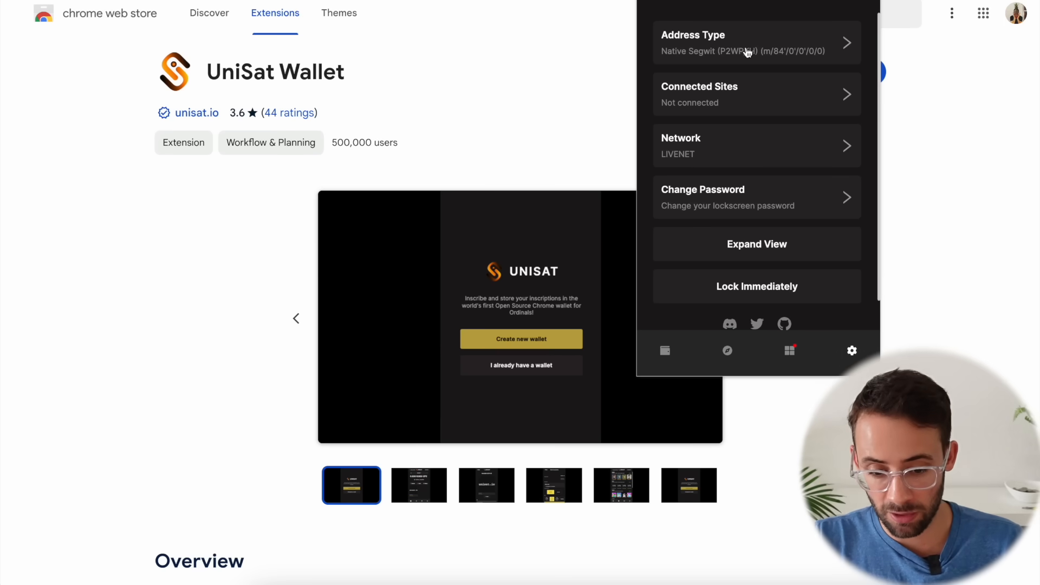
left_click(756, 145)
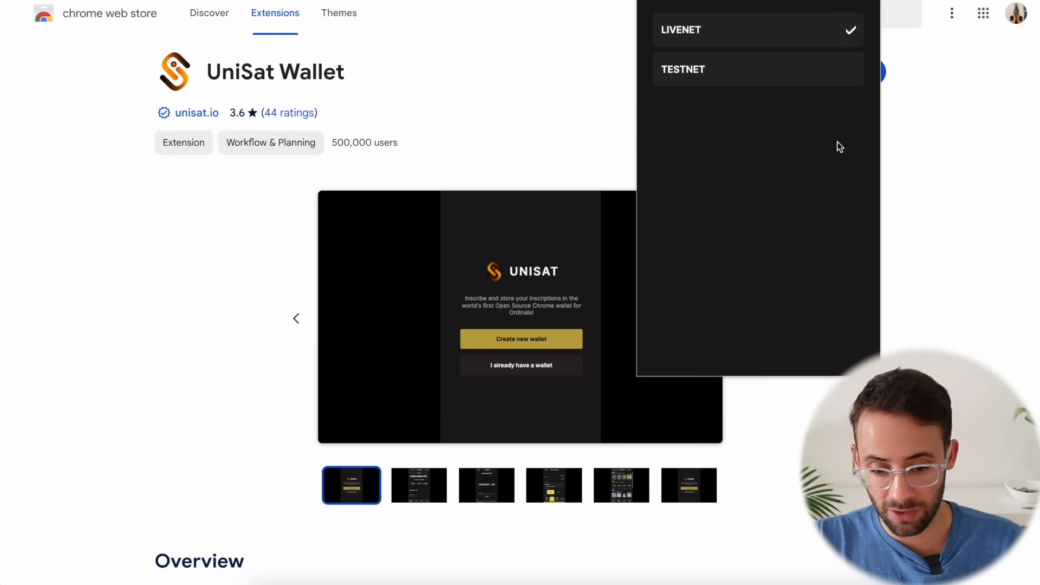
mouse_move(720, 74)
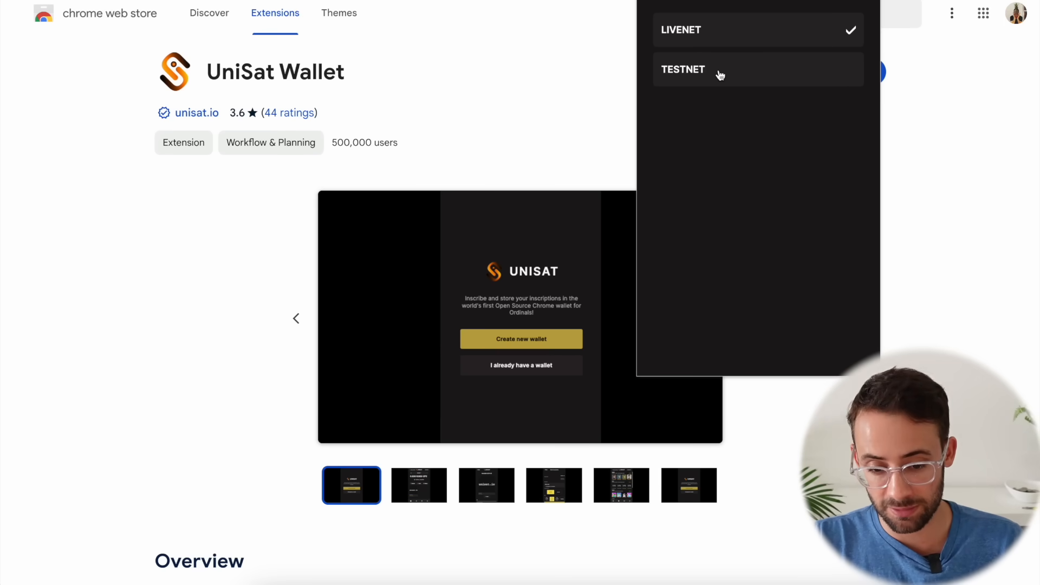
left_click(684, 68)
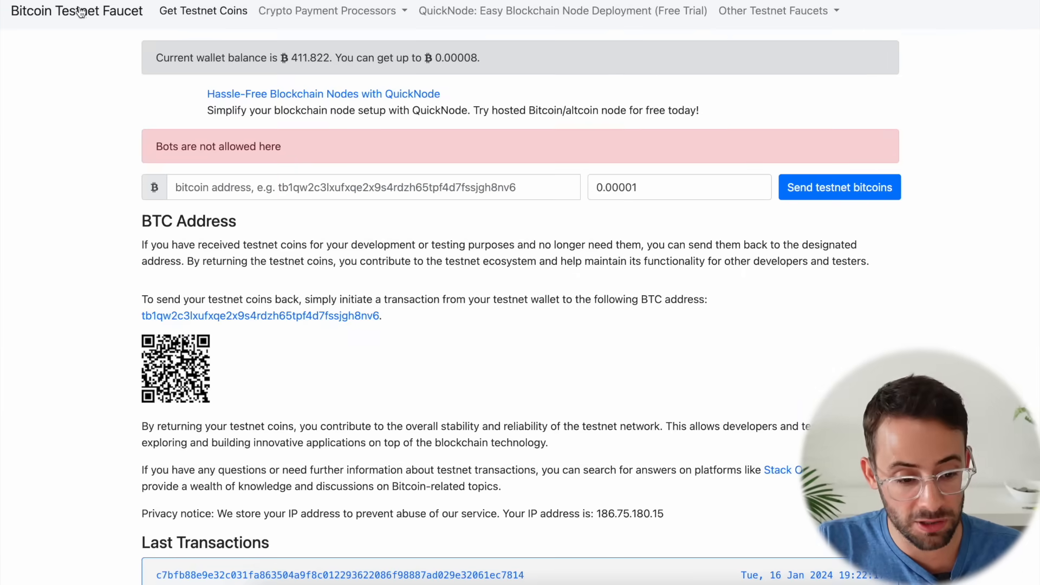
- Request testnet bitcoin from the faucet to the UniSat tb1 testnet address
left_click(362, 187)
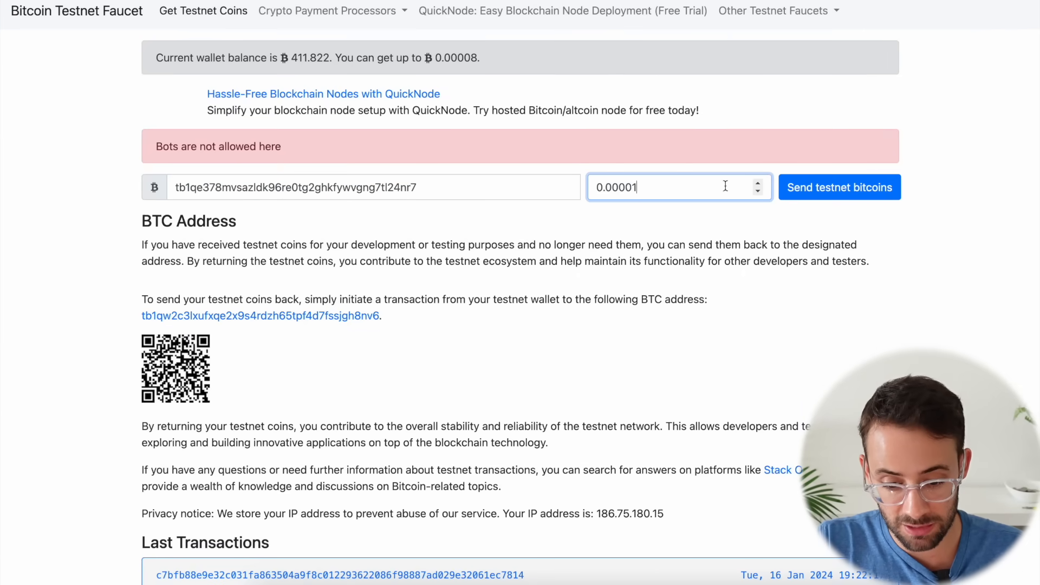
left_click(839, 187)
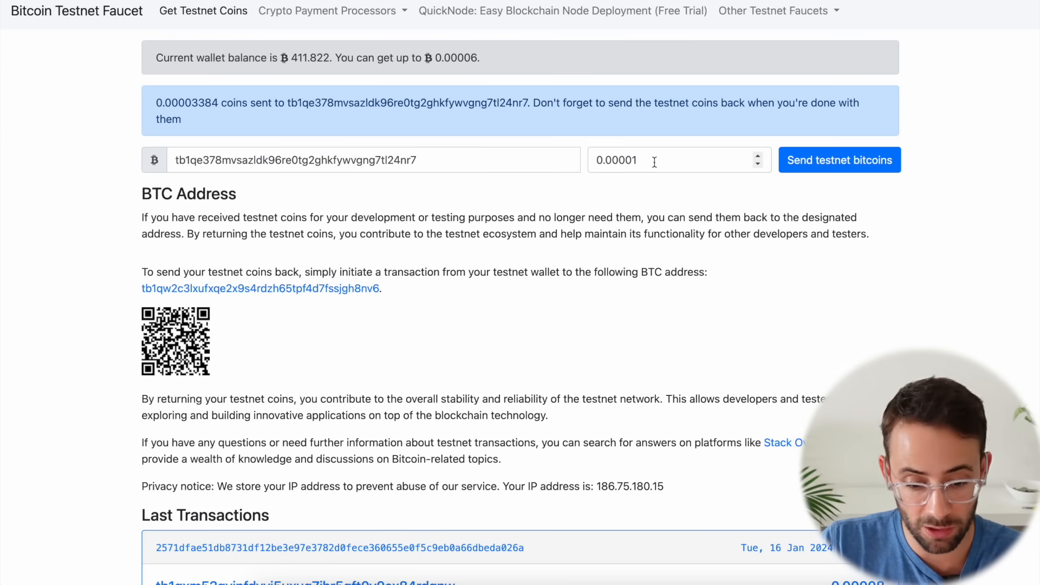
scroll("down", 3)
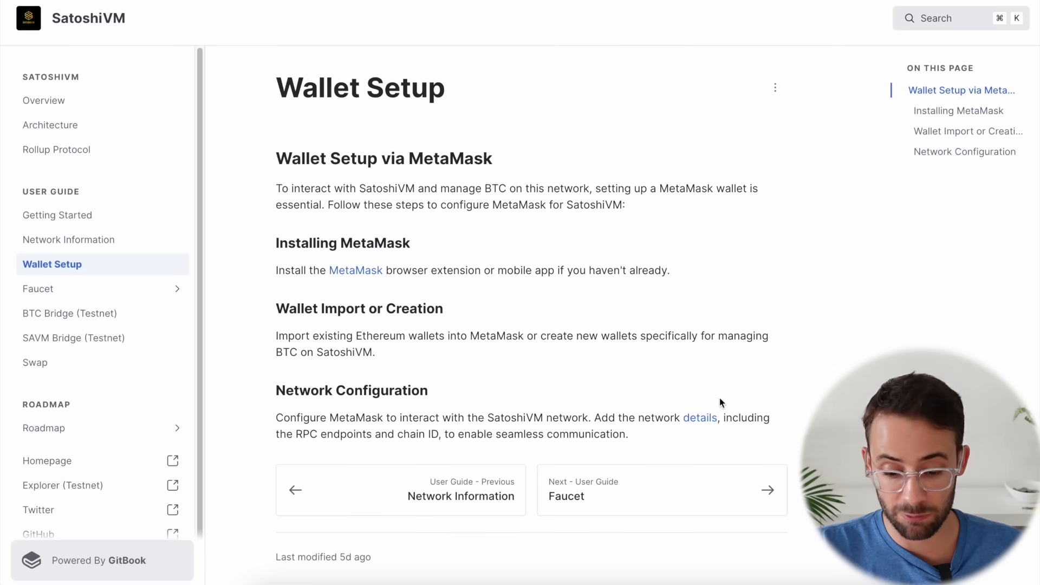
- Add SatoshiVM Testnet to MetaMask from the explorer footer and switch onto it
left_click(68, 239)
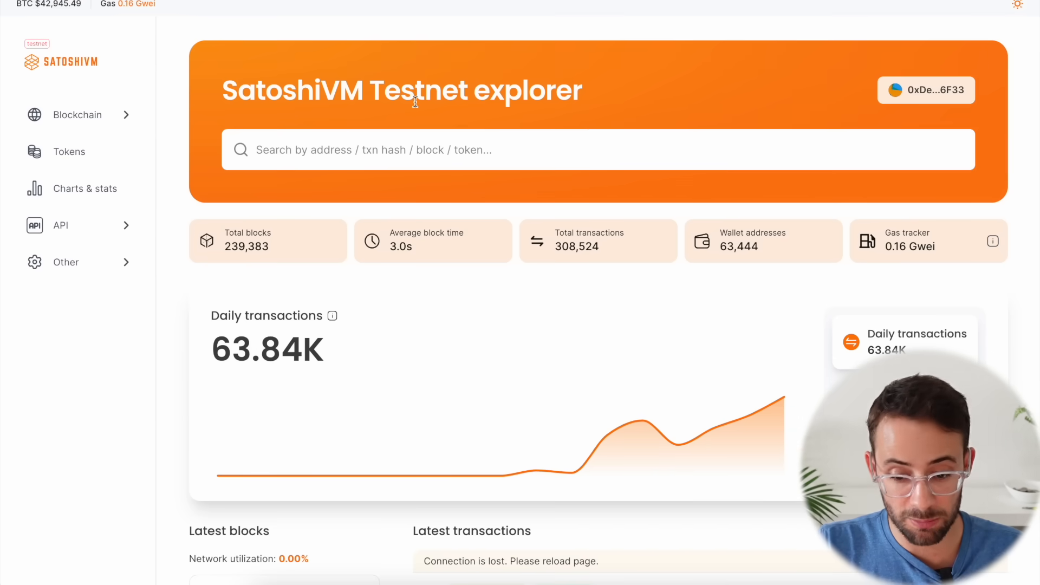
scroll("down", 3)
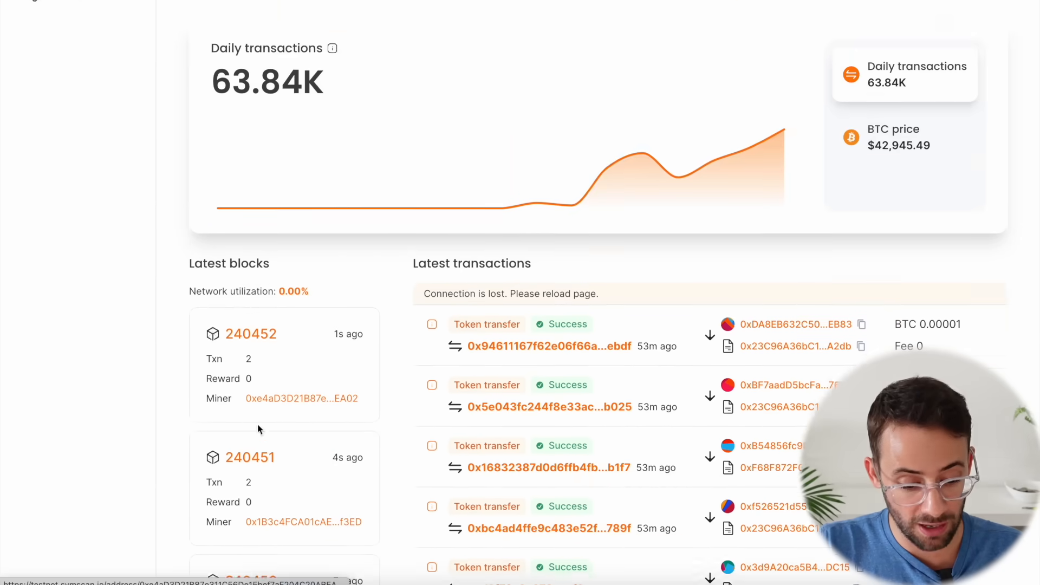
scroll("down", 3)
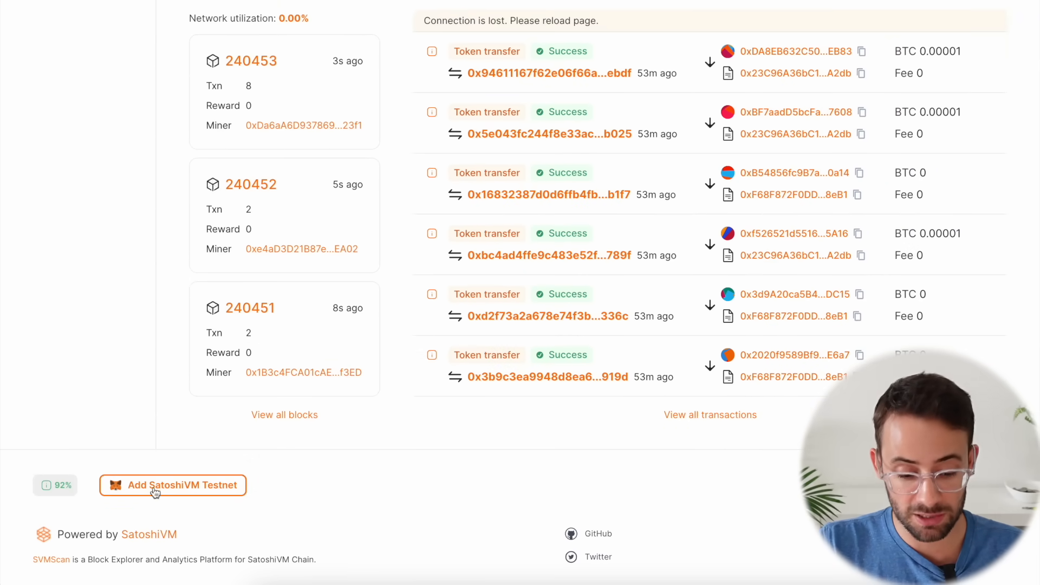
left_click(172, 485)
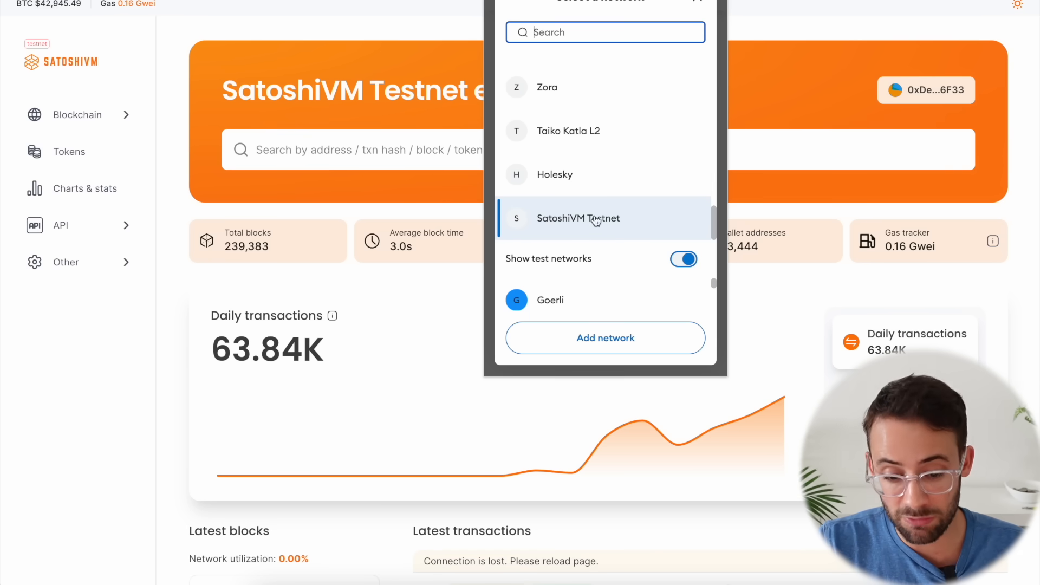
left_click(577, 219)
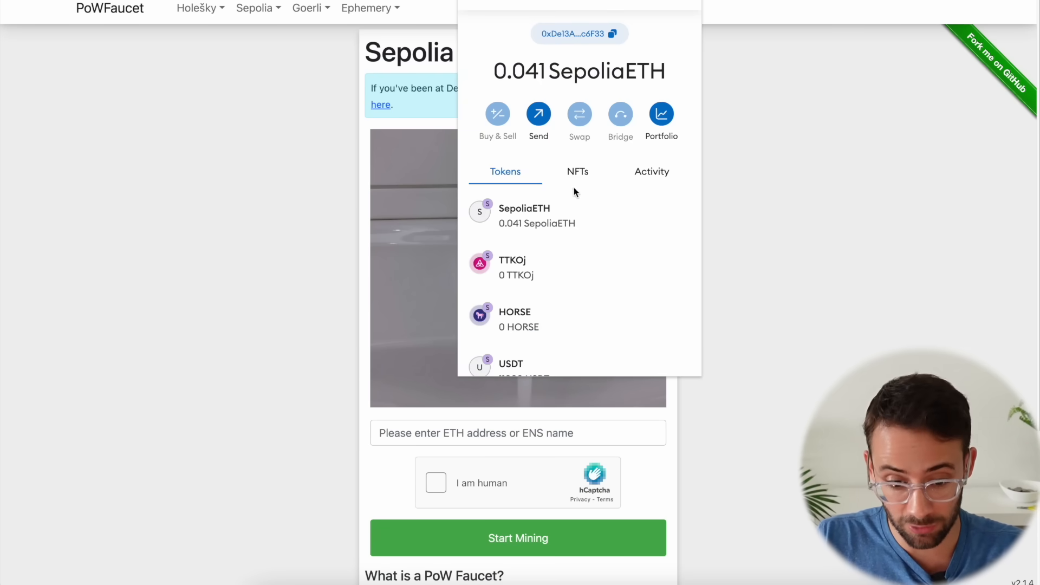
mouse_move(620, 83)
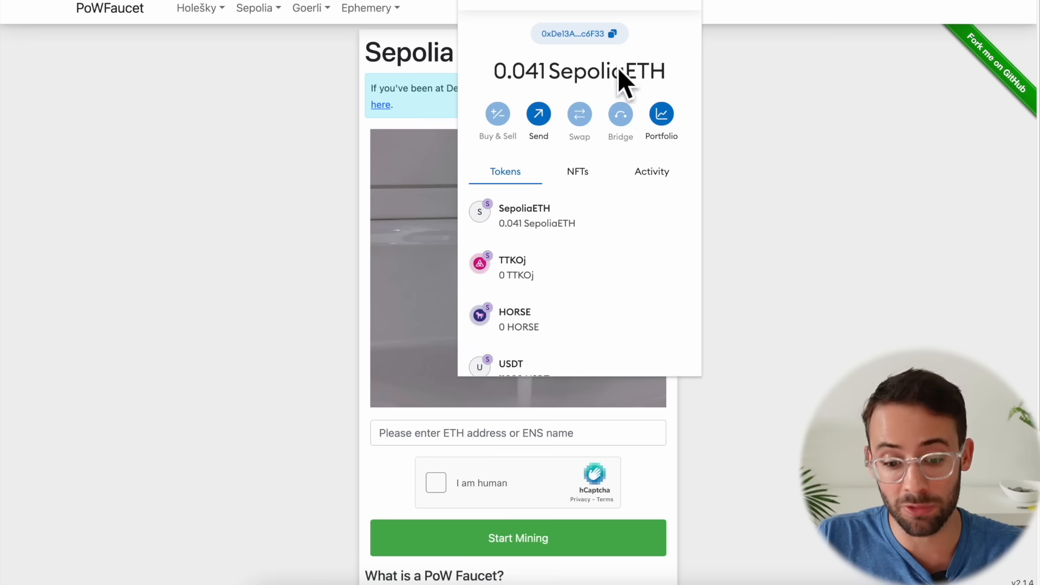
mouse_move(263, 222)
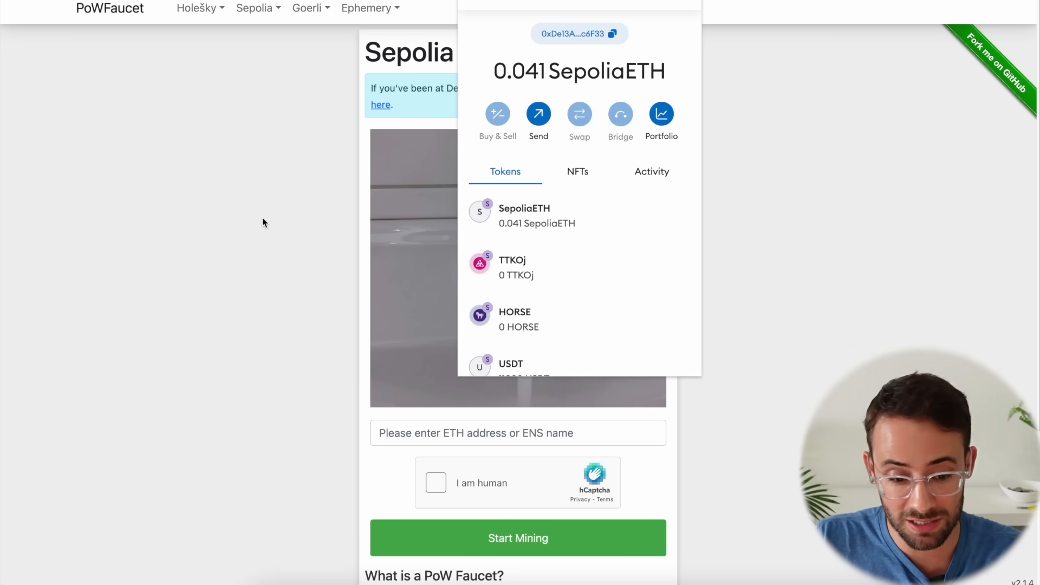
- Dismiss the 0.041 SepoliaETH wallet panel and focus the faucet's ETH address field
left_click(263, 222)
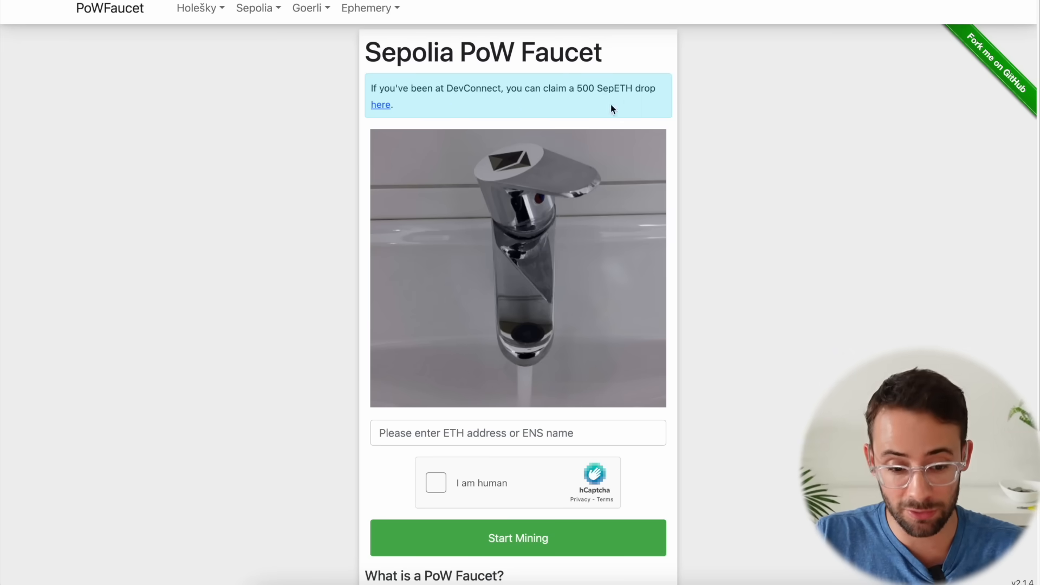
left_click(518, 432)
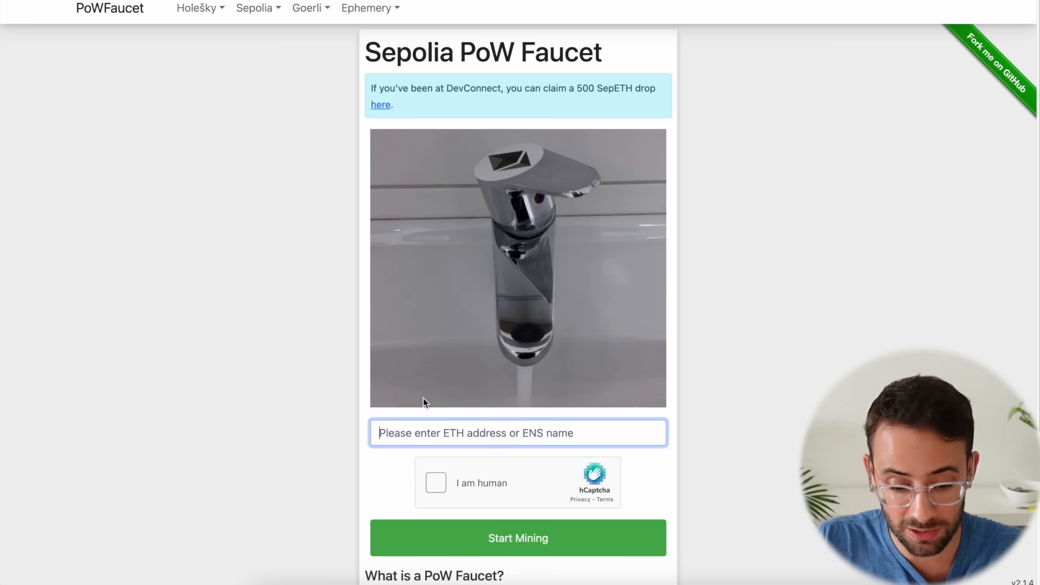
mouse_move(579, 37)
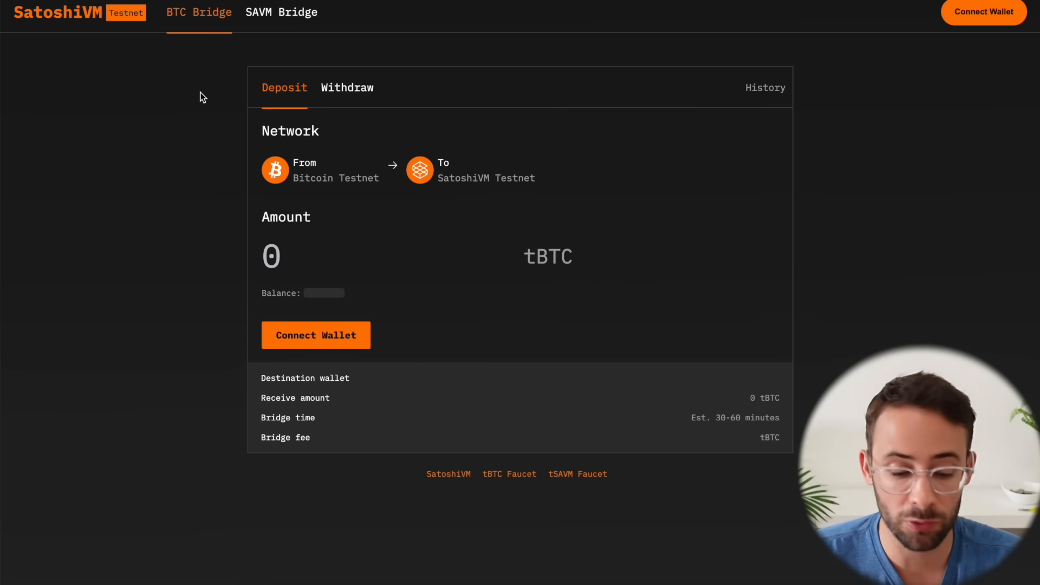
mouse_move(45, 20)
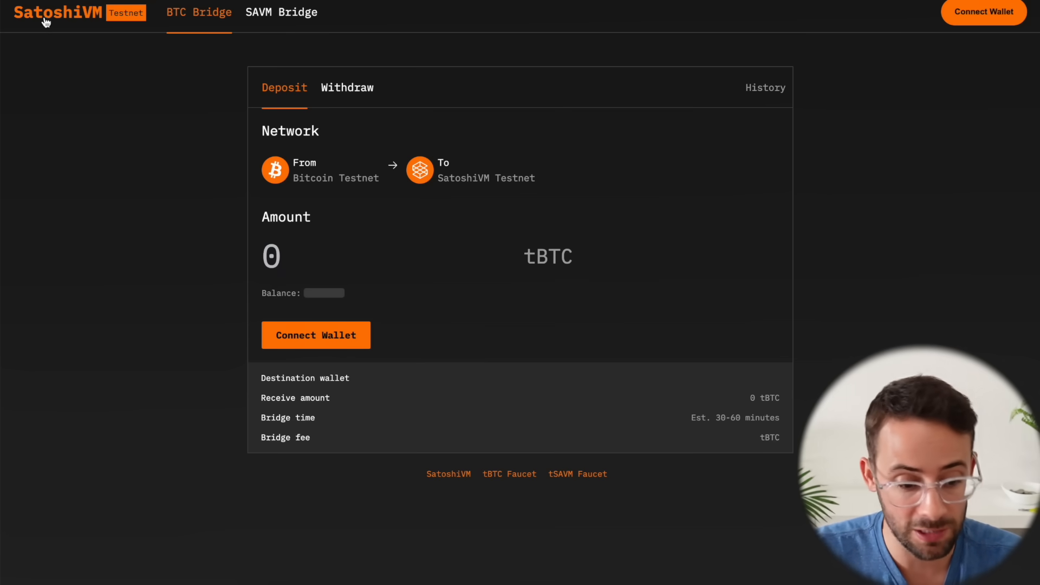
mouse_move(251, 259)
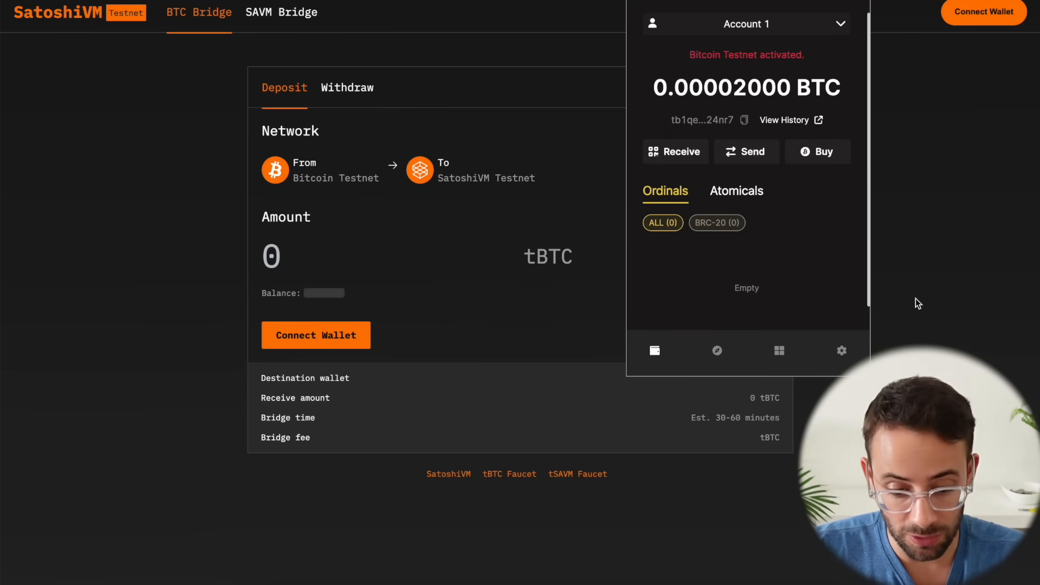
left_click(488, 192)
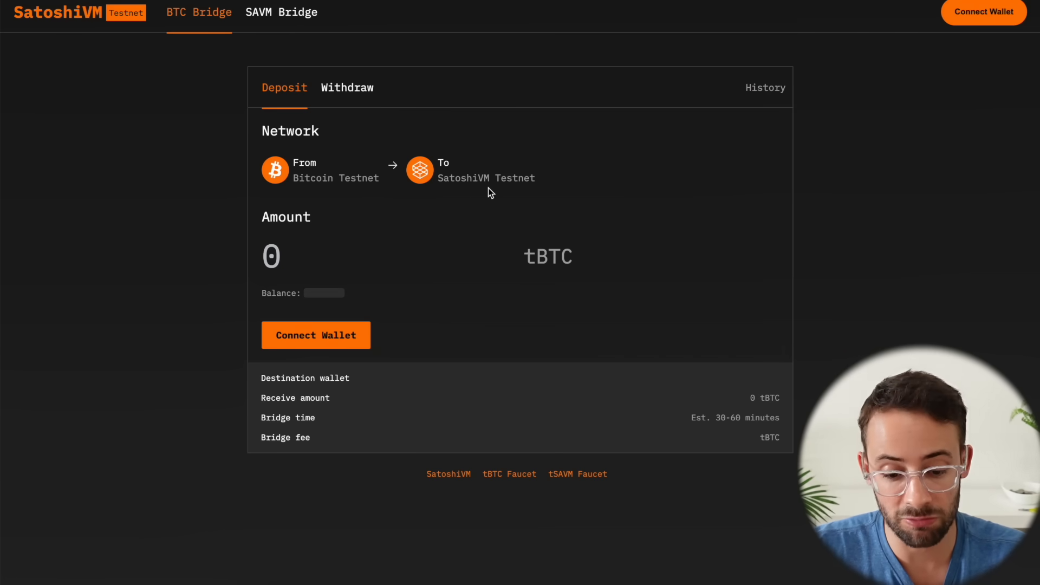
mouse_move(521, 187)
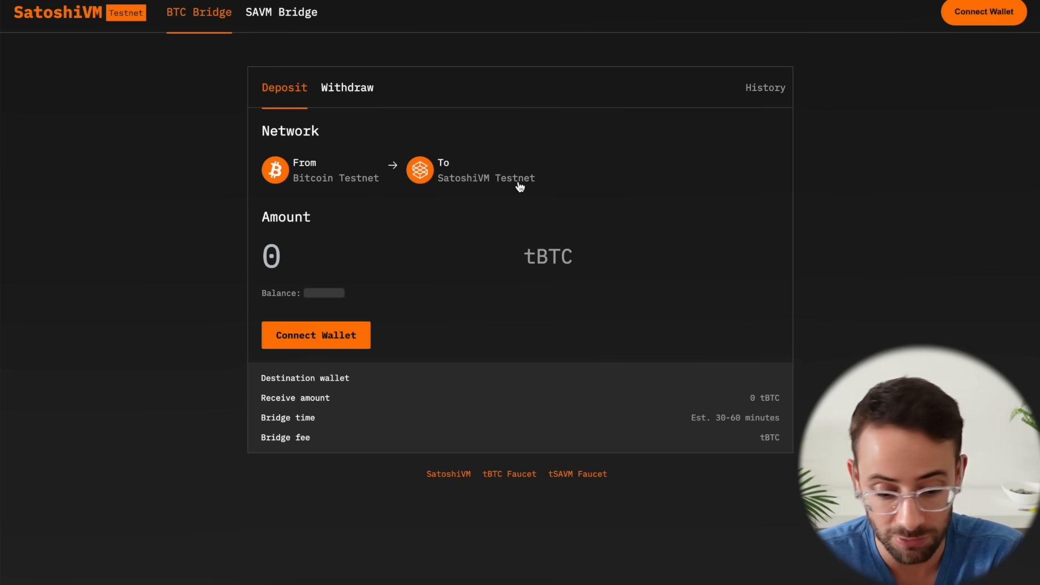
- Connect the UniSat wallet to the bridge and enter a 0.00001 tBTC deposit amount
left_click(984, 12)
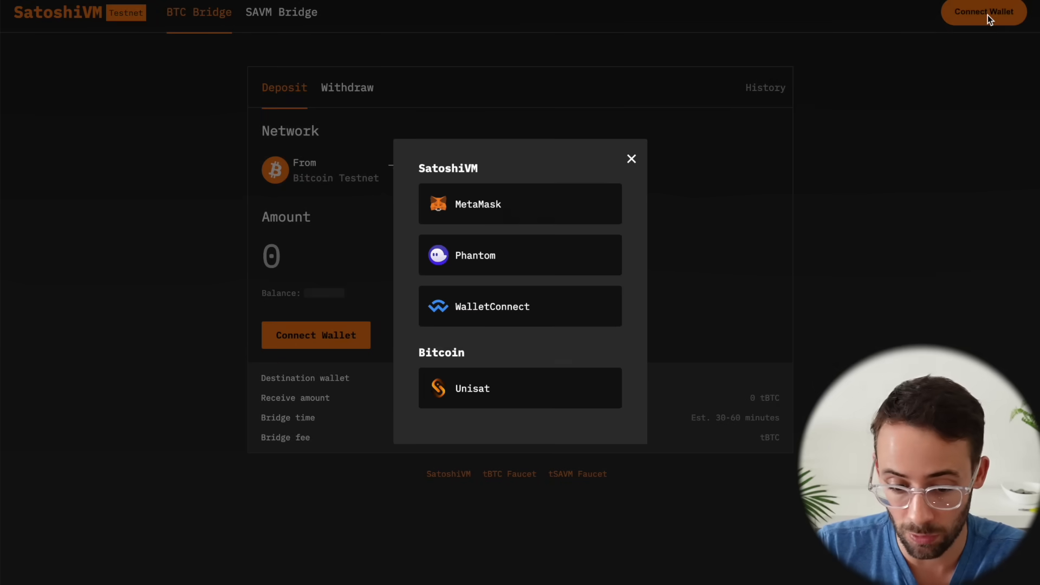
left_click(520, 204)
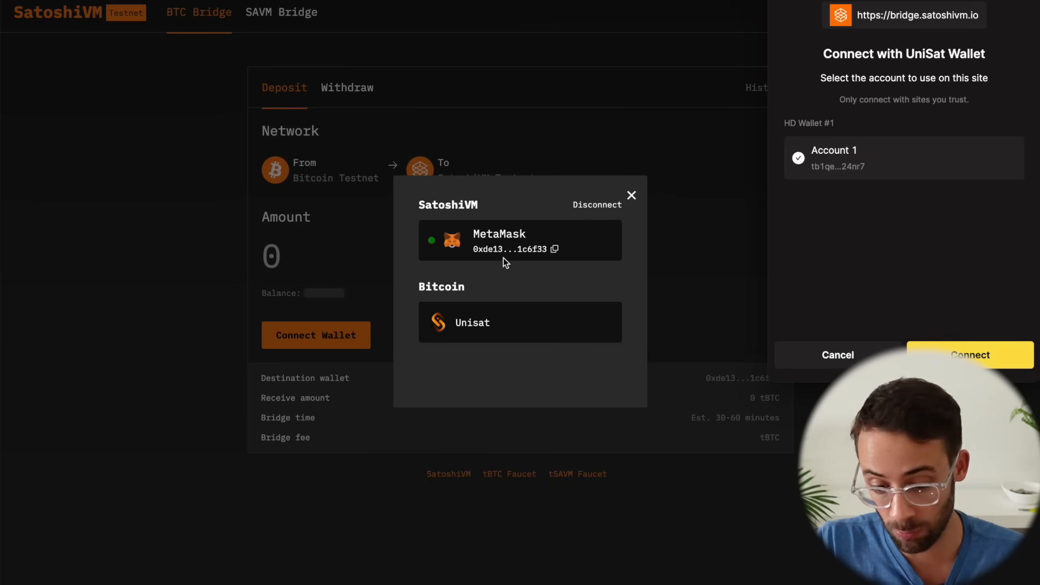
left_click(970, 355)
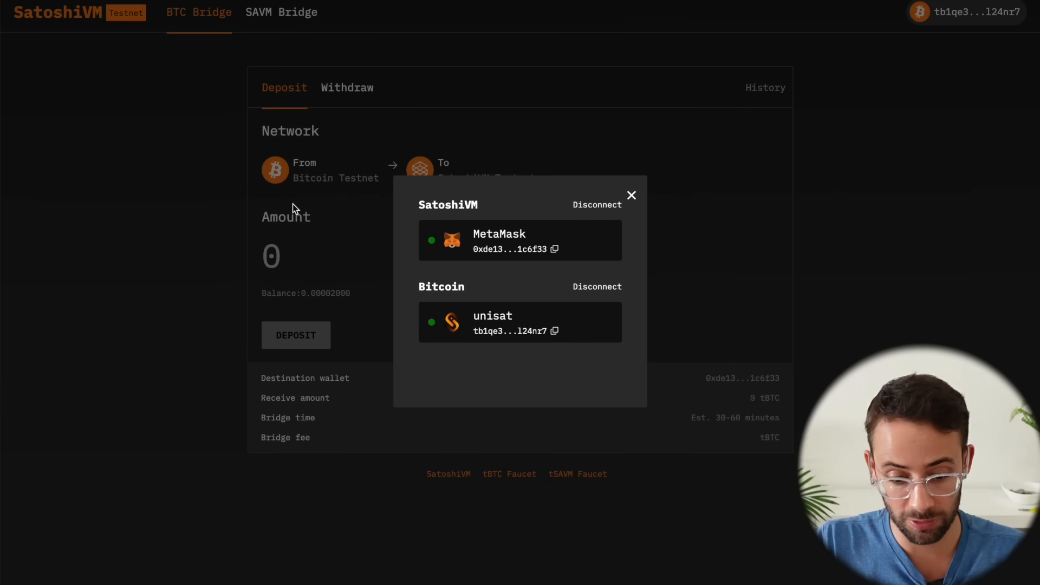
left_click(630, 195)
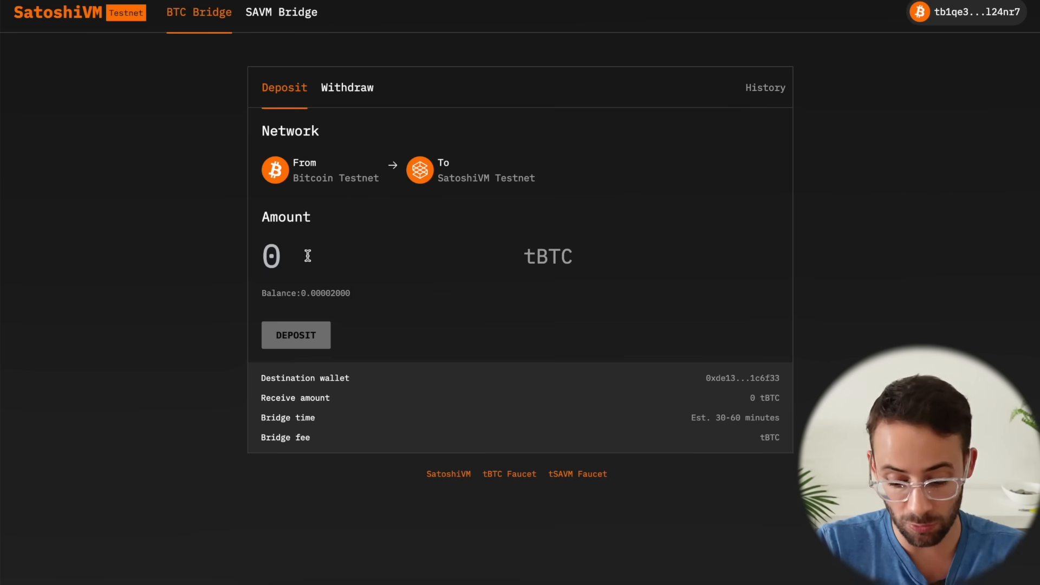
type(".00001")
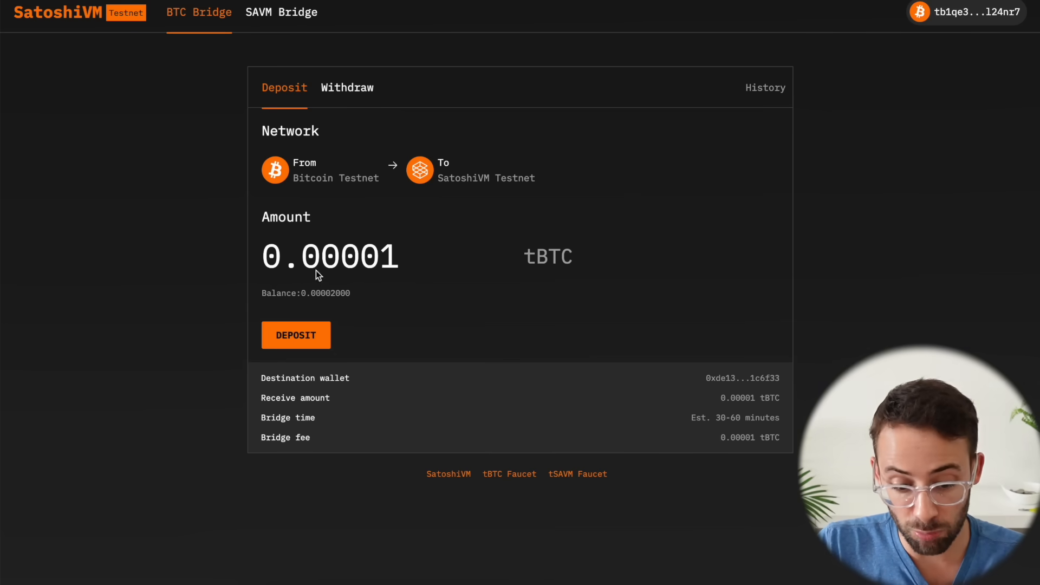
mouse_move(568, 293)
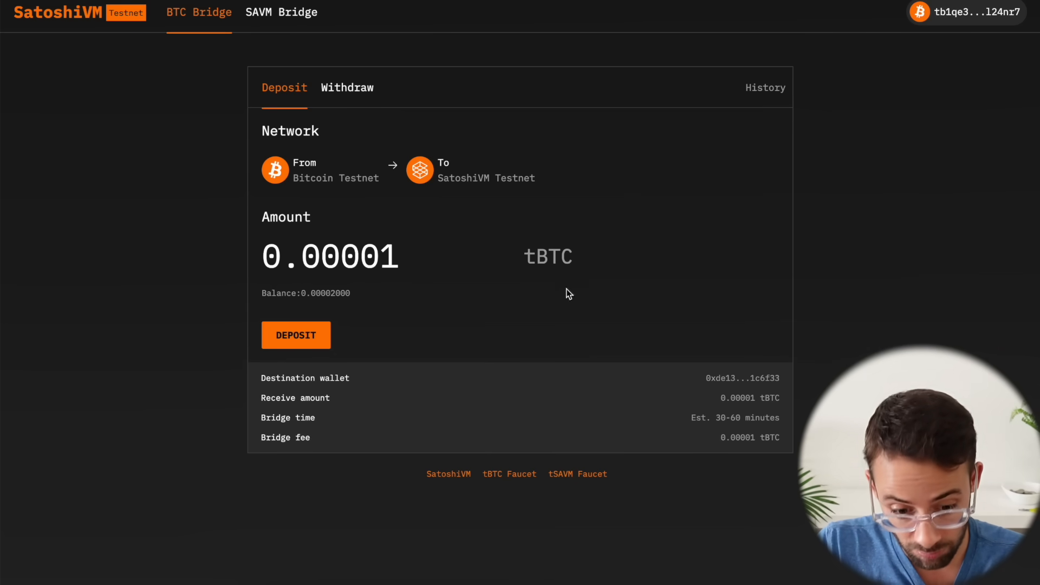
left_click(295, 335)
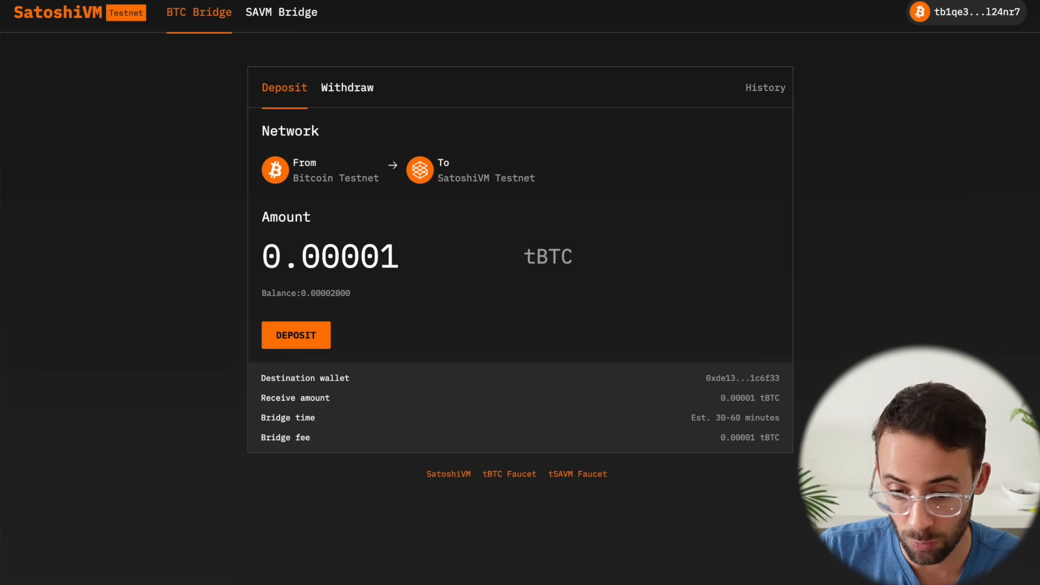
- Claim 0.21 tSAVM from the faucet and import the SAVM token into MetaMask
left_click(966, 12)
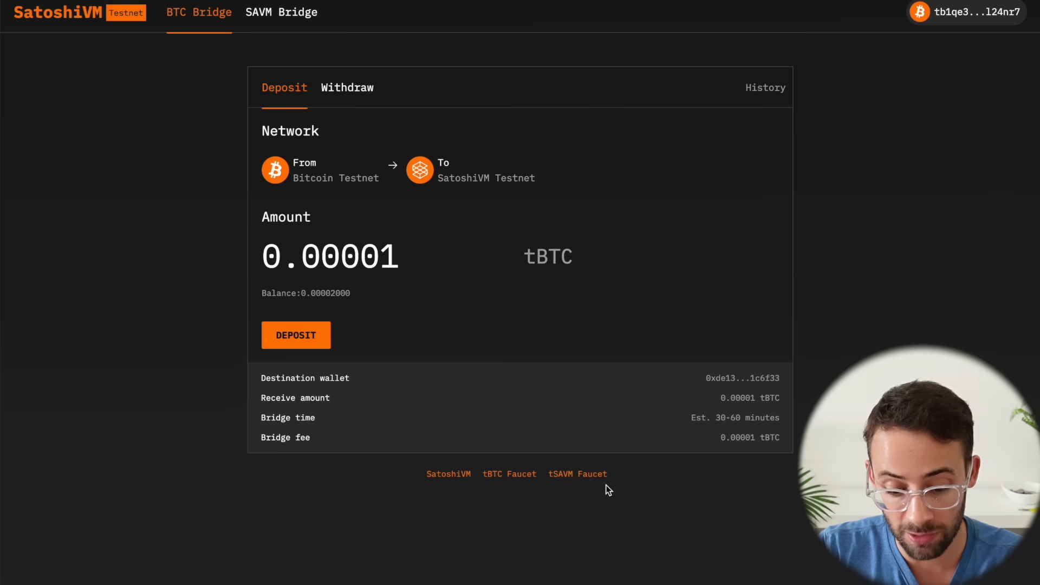
mouse_move(577, 473)
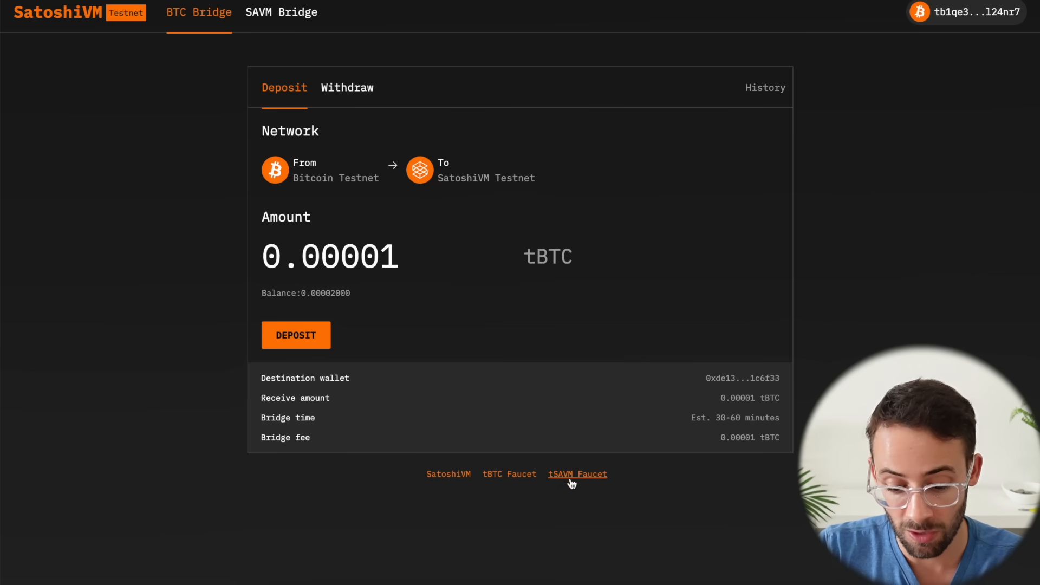
left_click(577, 473)
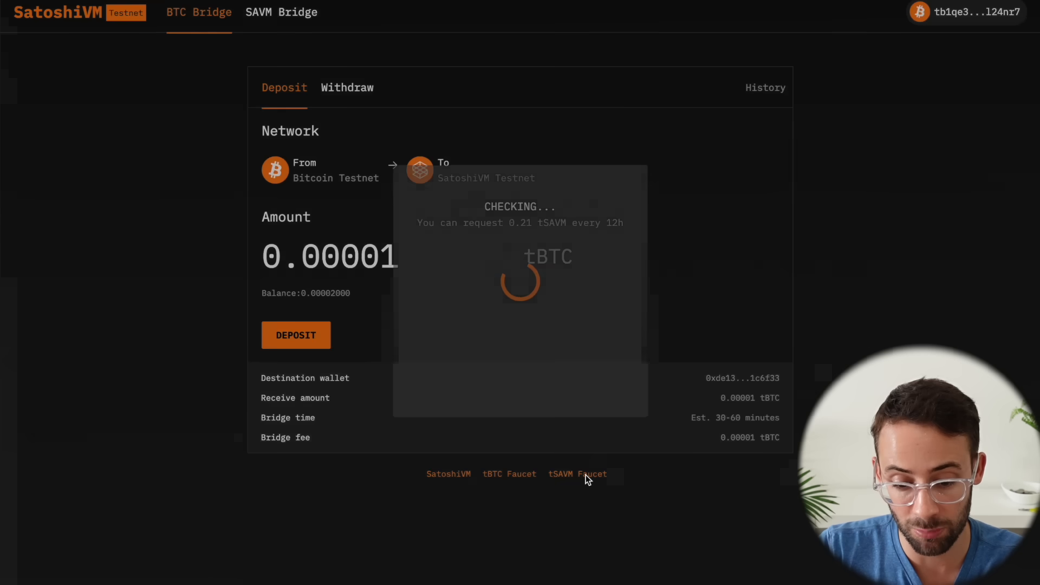
left_click(576, 474)
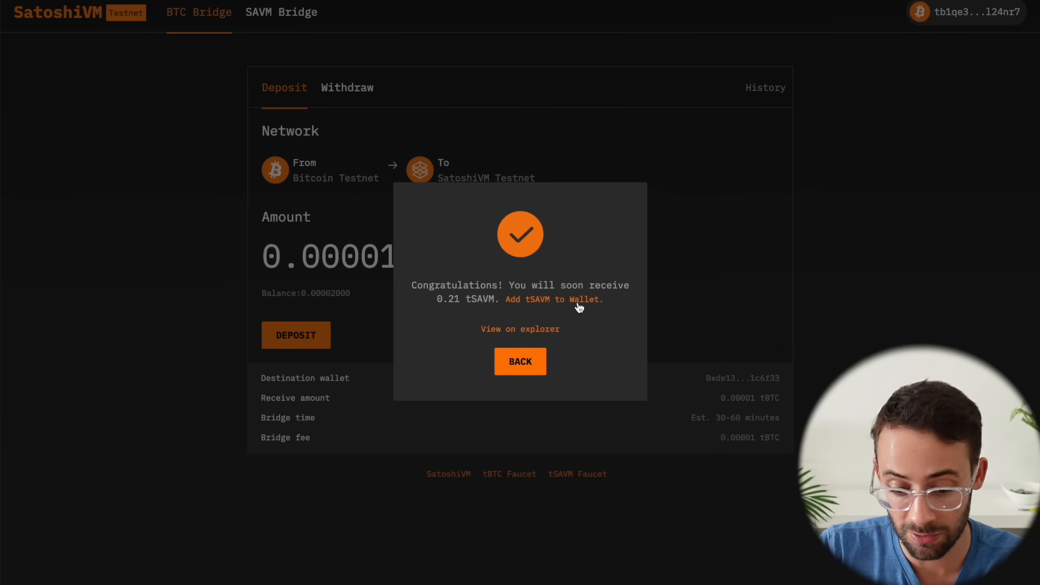
left_click(556, 299)
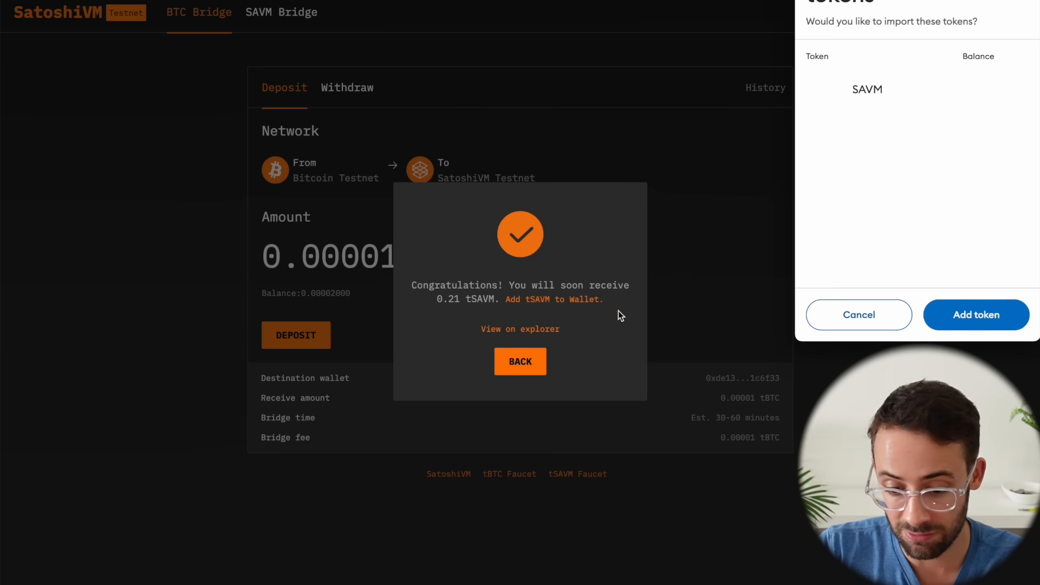
left_click(859, 314)
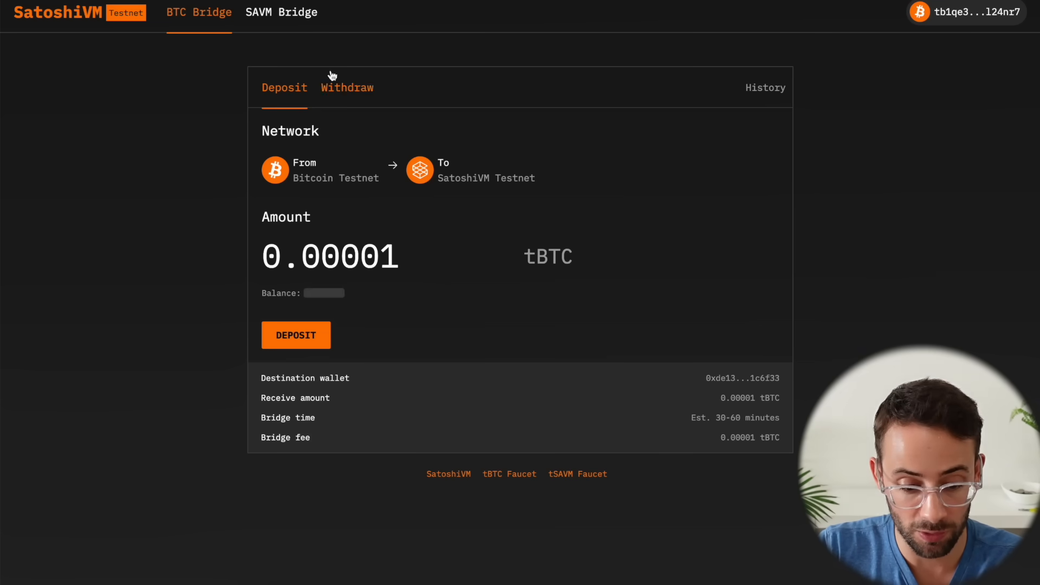
- Fill the full 0.21 tSAVM balance with Max and submit the deposit for approval
left_click(281, 12)
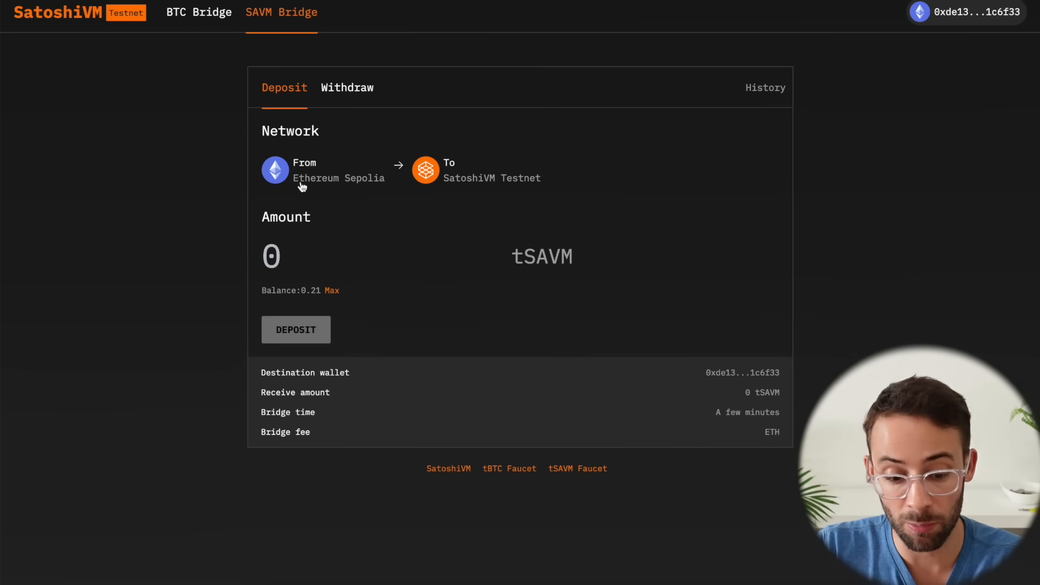
mouse_move(440, 194)
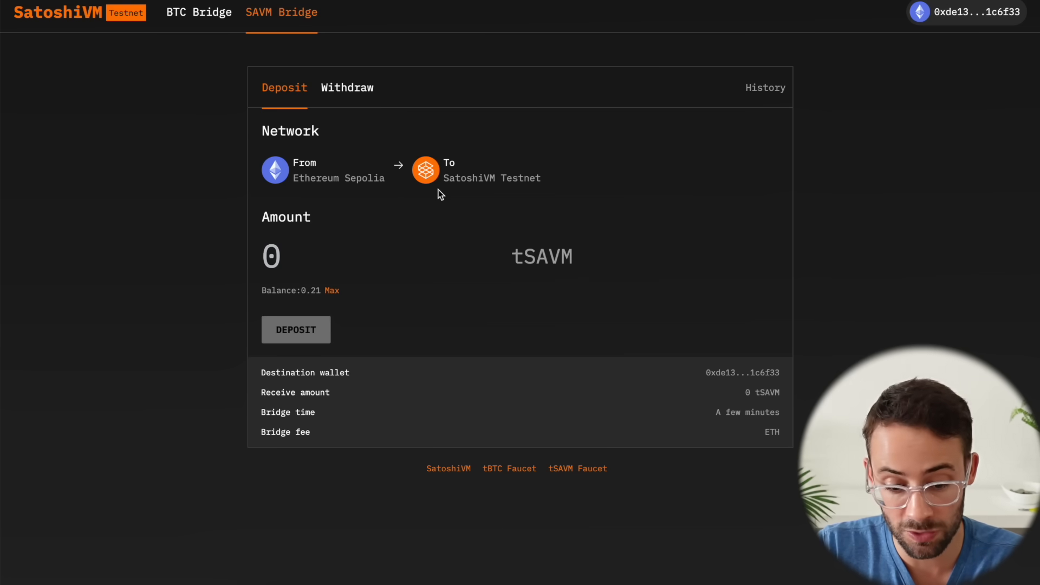
mouse_move(322, 293)
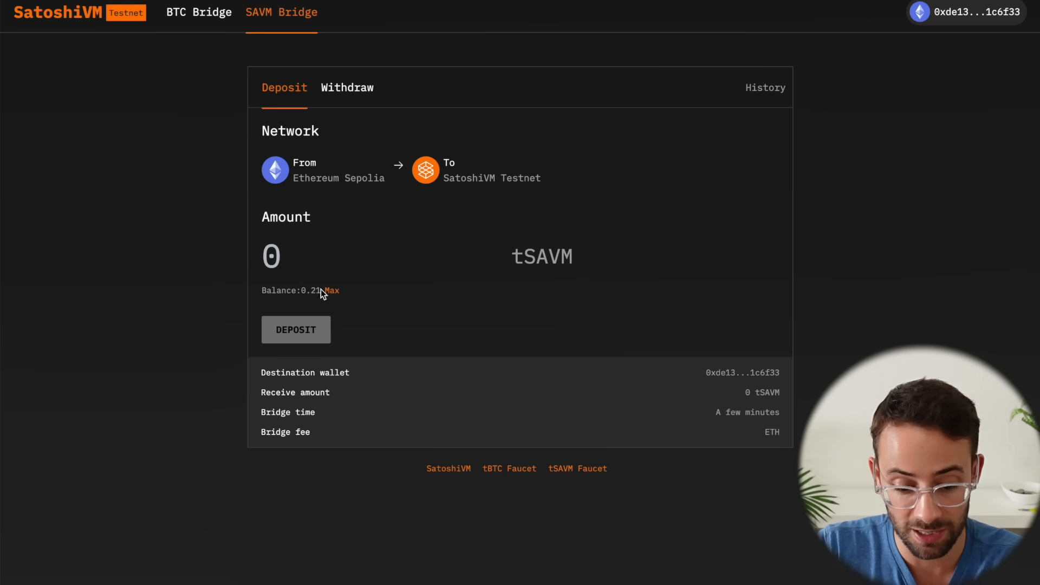
left_click(331, 291)
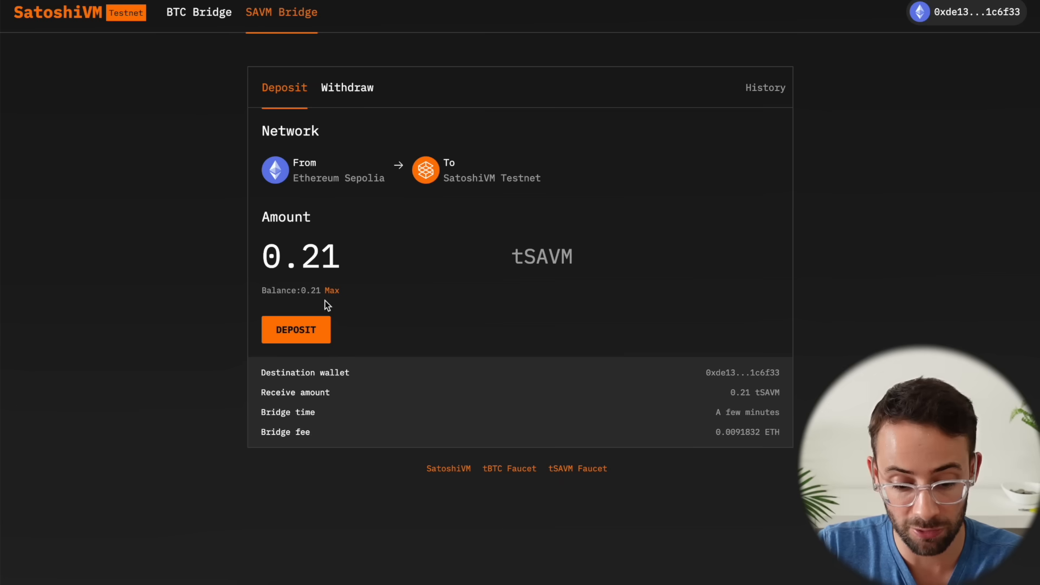
mouse_move(592, 486)
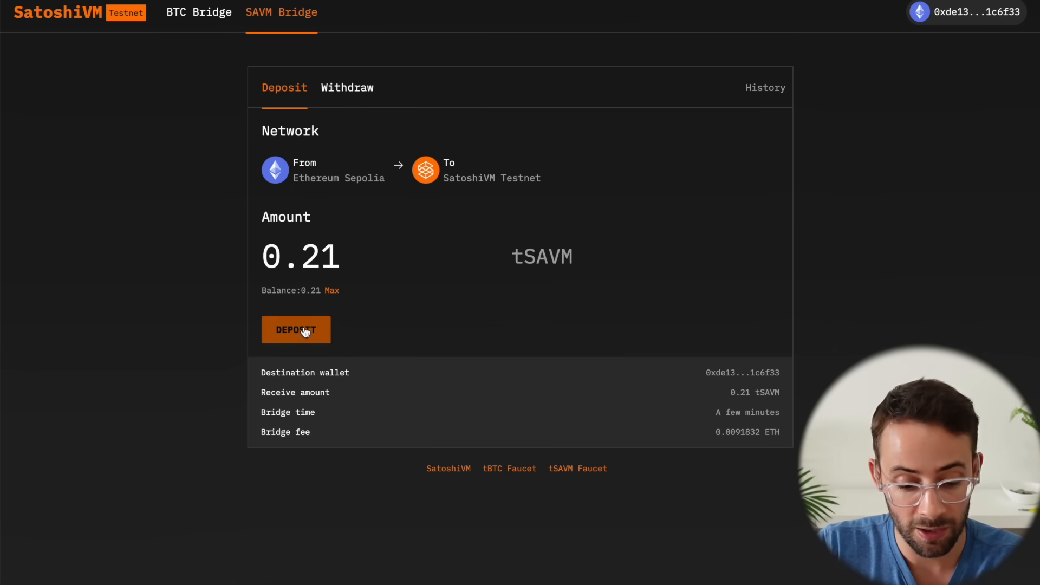
left_click(296, 330)
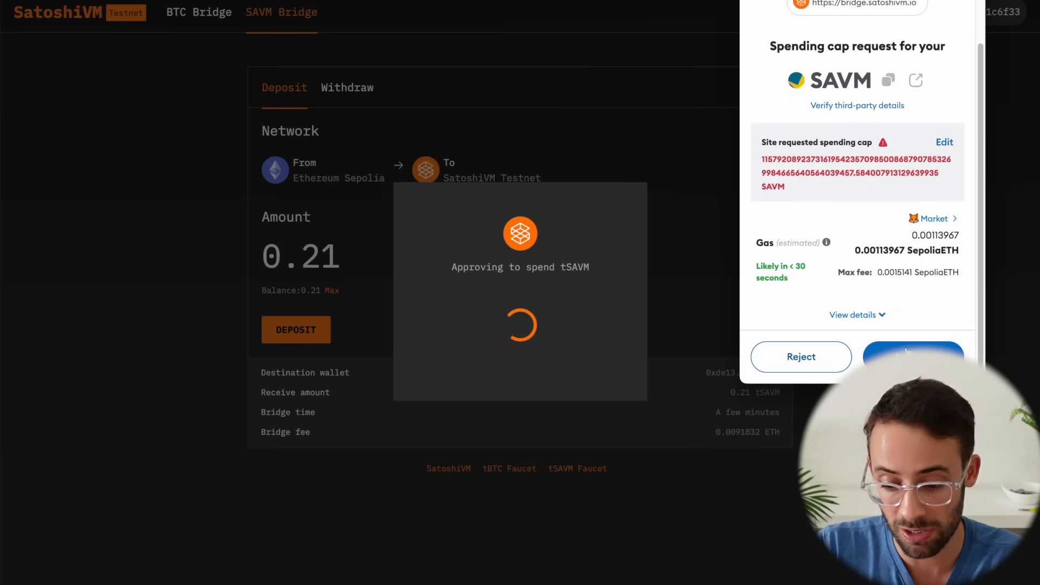
- Submit a 0.00003 tBTC deposit on the BTC Bridge Deposit tab
left_click(198, 12)
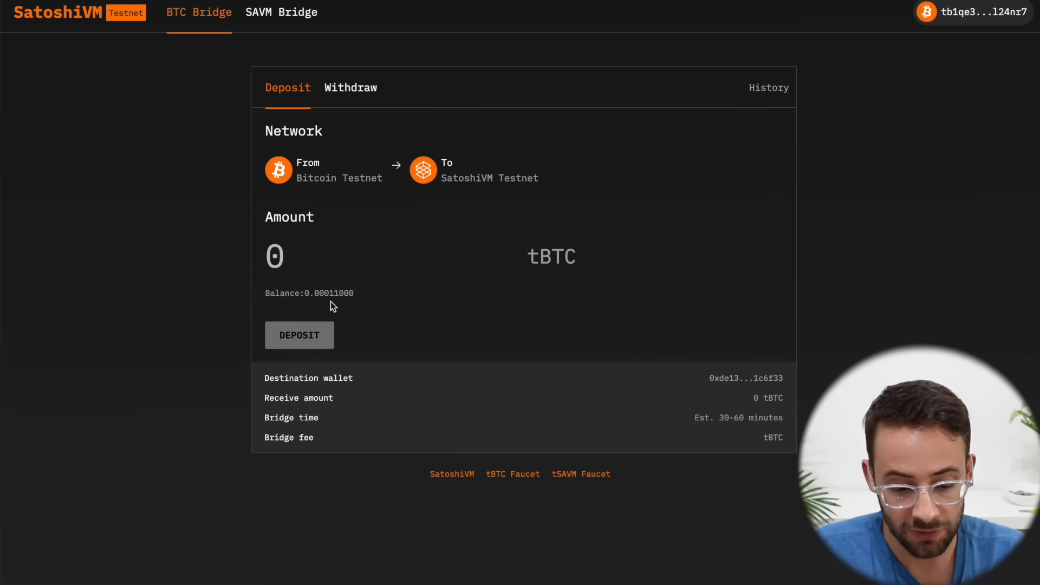
mouse_move(342, 293)
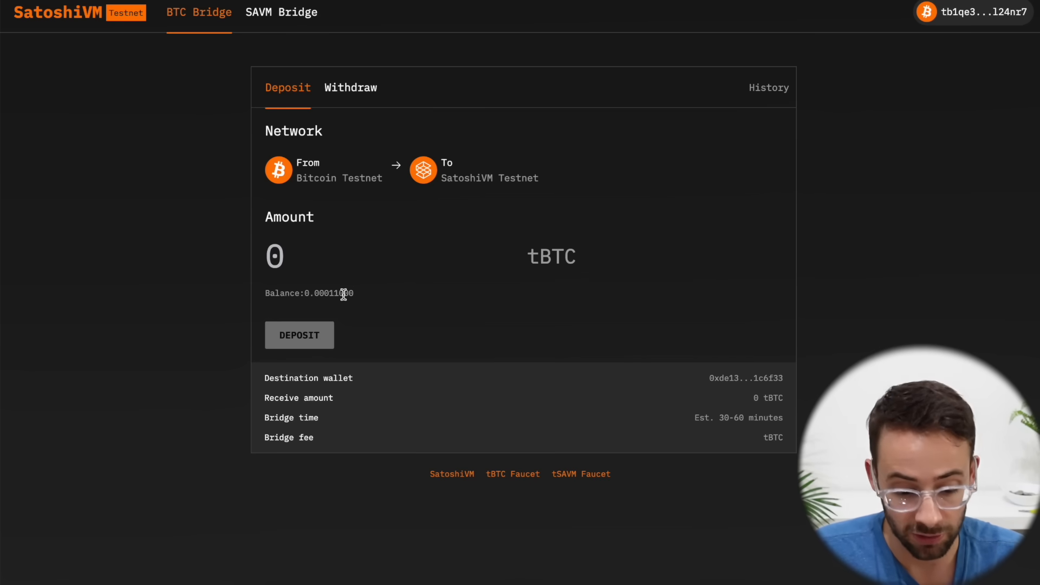
type(".")
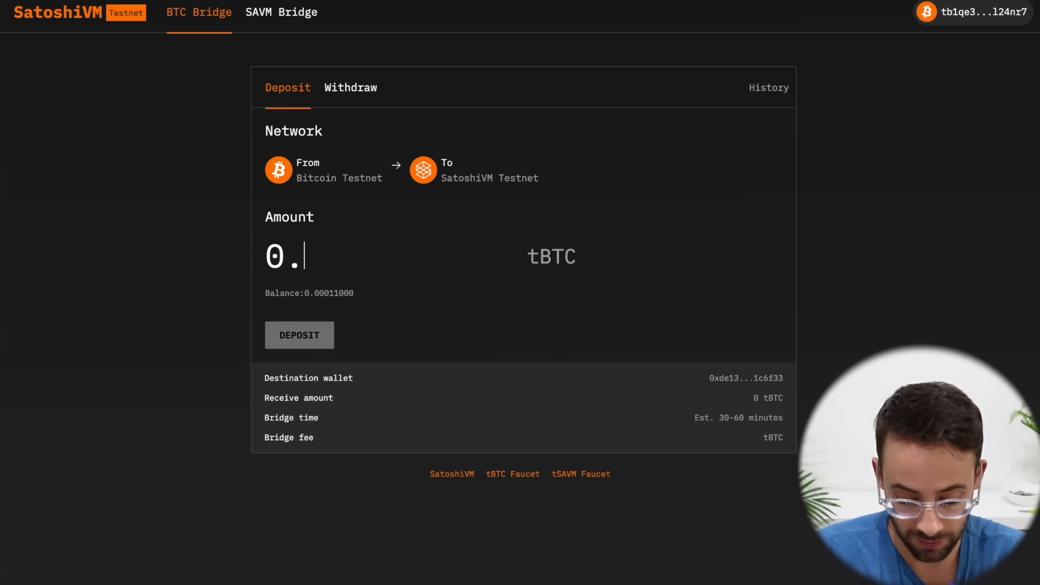
type("00003")
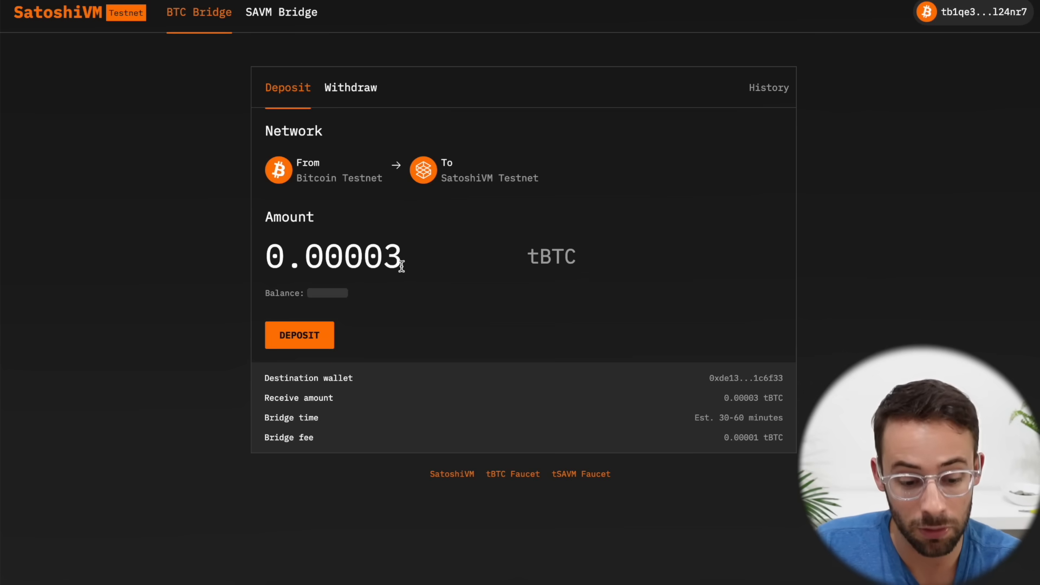
left_click(298, 334)
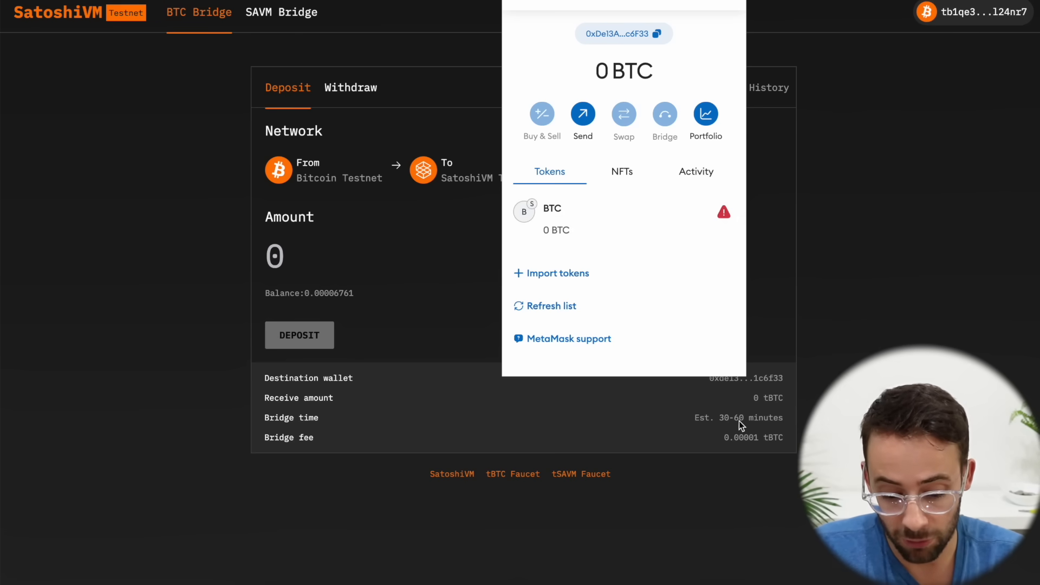
mouse_move(668, 271)
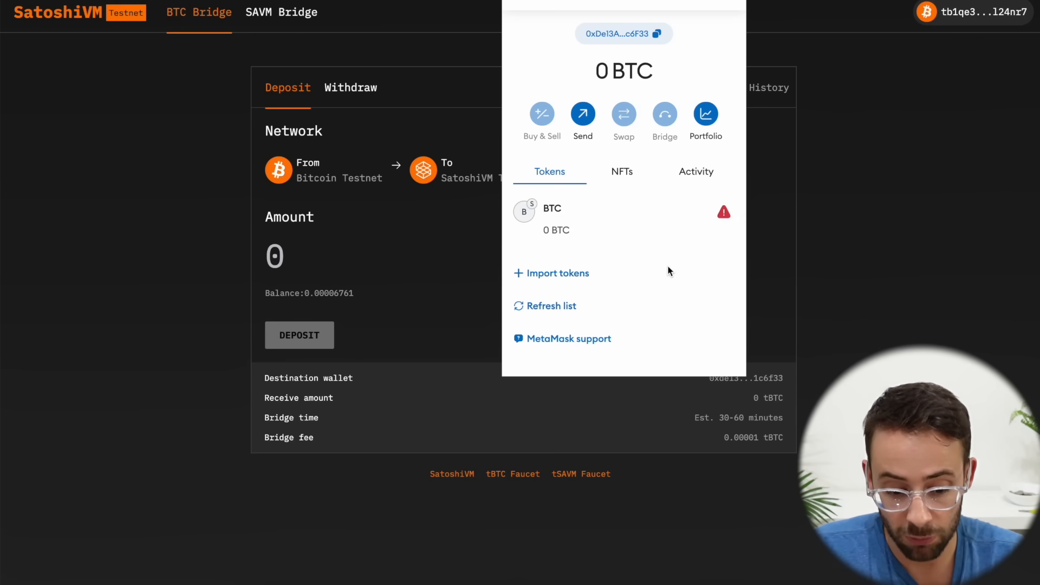
mouse_move(569, 226)
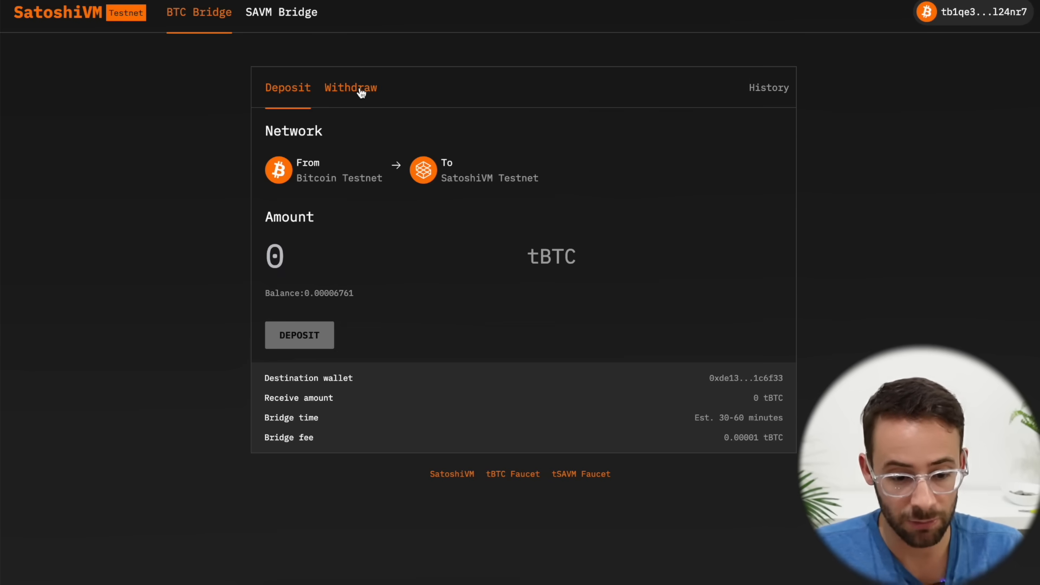
mouse_move(369, 88)
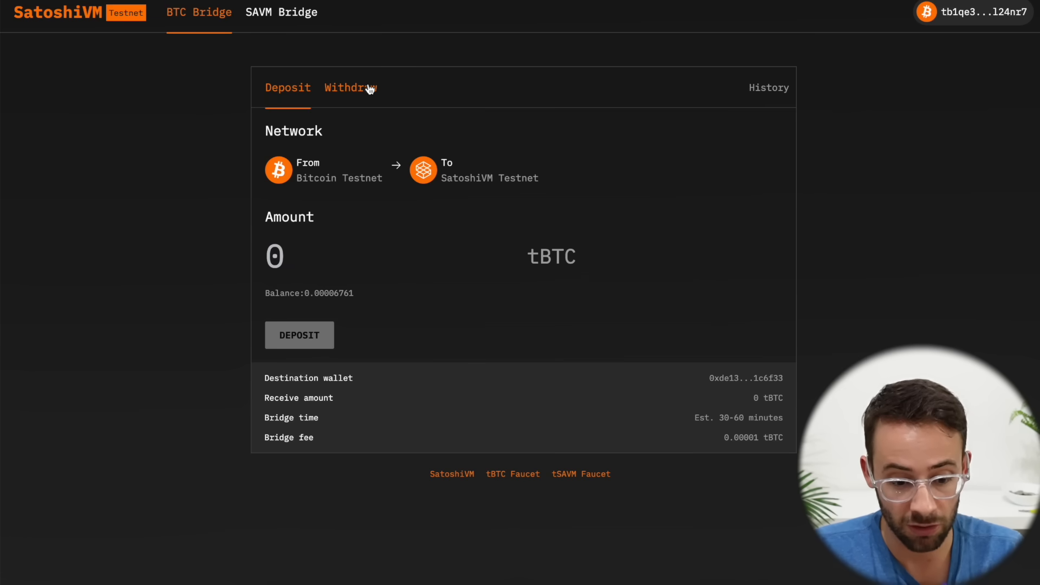
- Switch the BTC Bridge to Withdraw, then view the SatoshiVM documentation Swap page
left_click(350, 86)
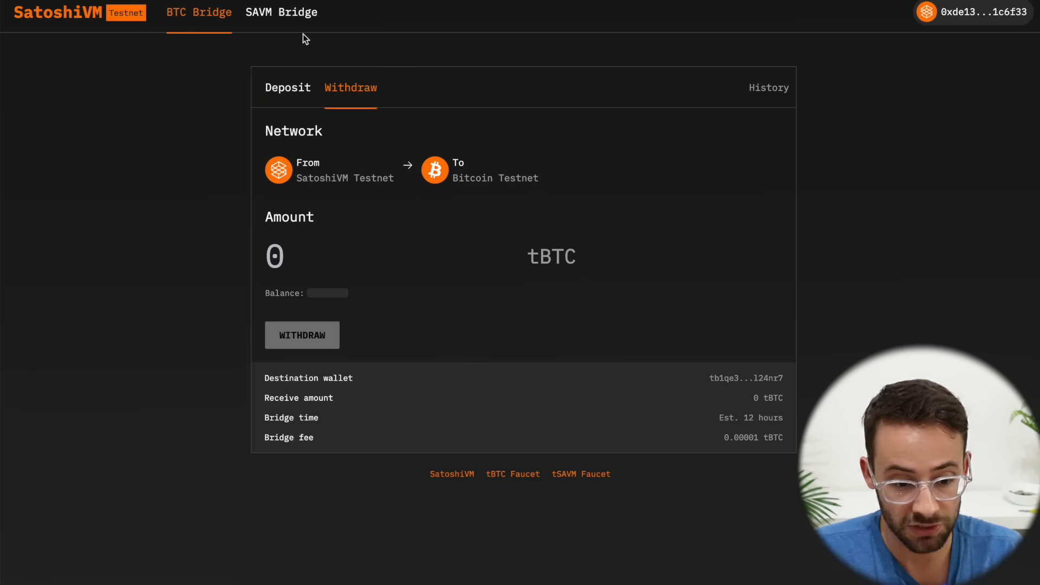
left_click(281, 12)
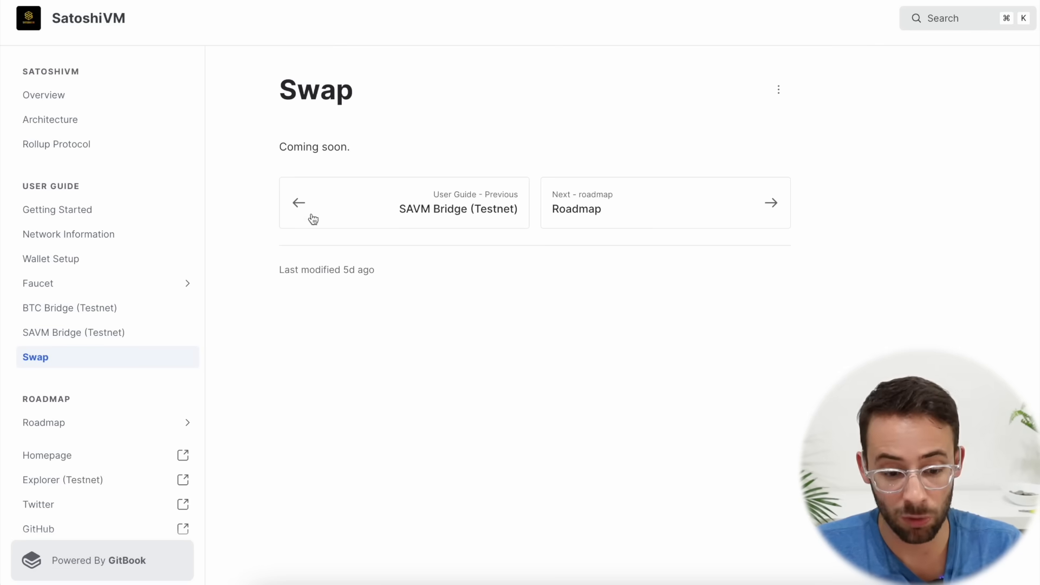
mouse_move(338, 101)
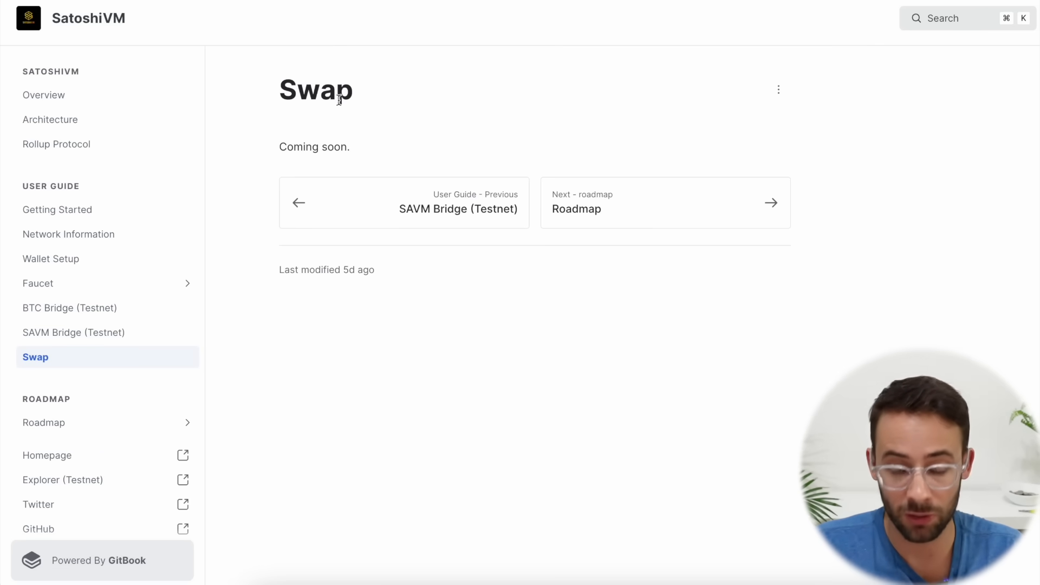
mouse_move(381, 149)
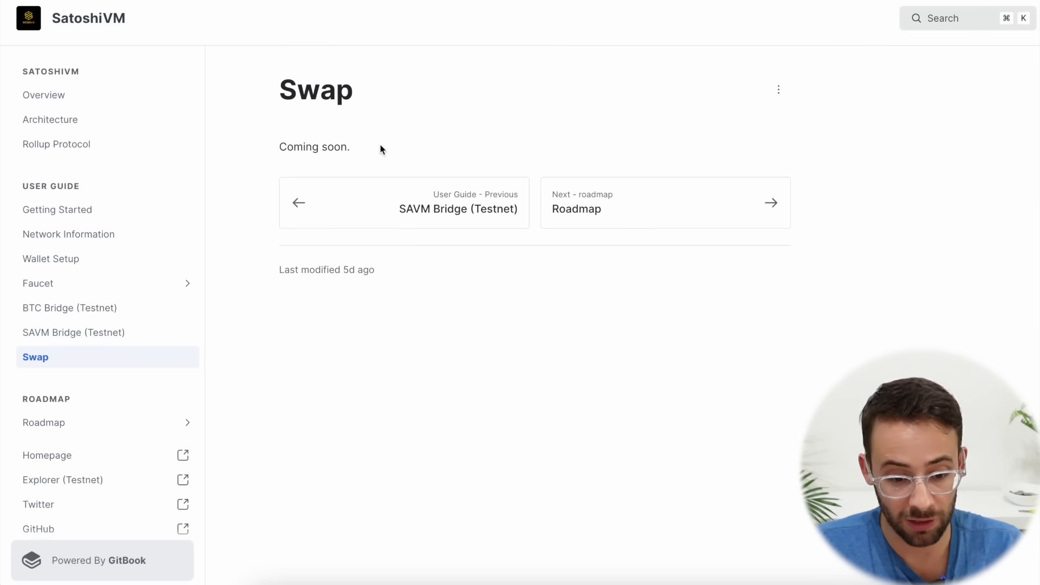
mouse_move(564, 26)
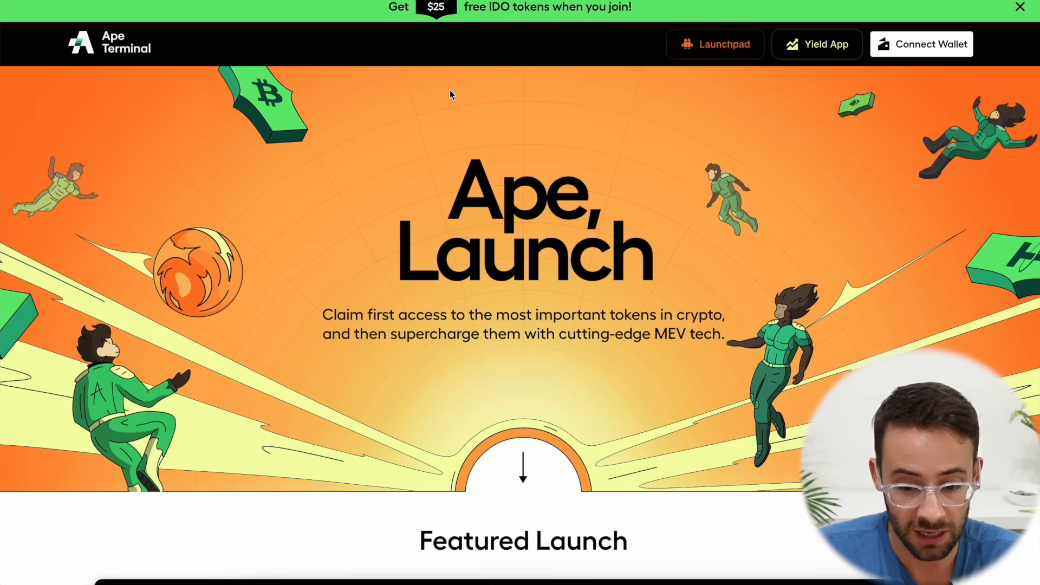
mouse_move(577, 180)
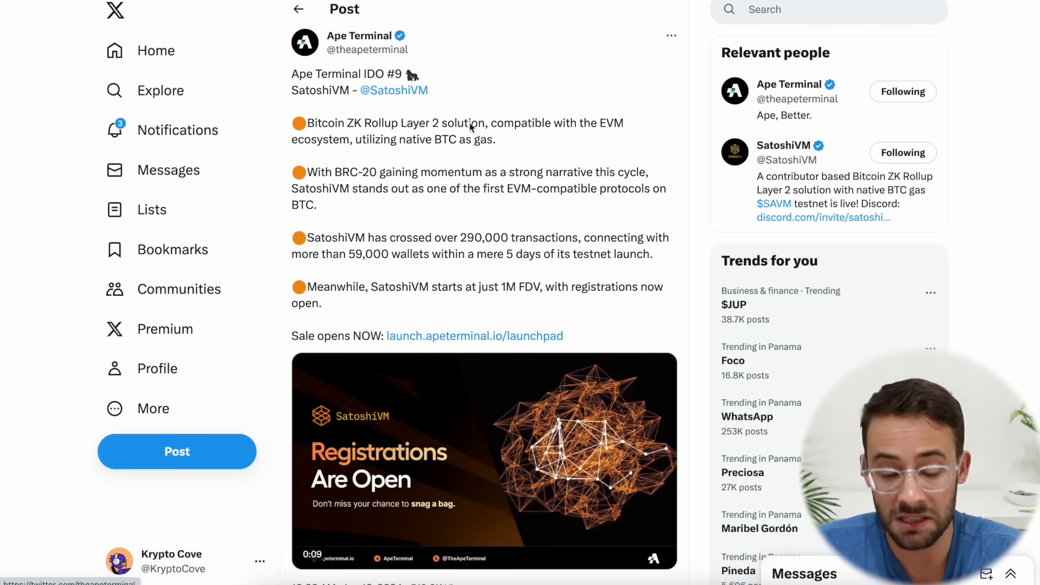
- Open Ape Terminal's launchpad and find the featured SatoshiVM launch with its $100,000 raise
scroll("down", 3)
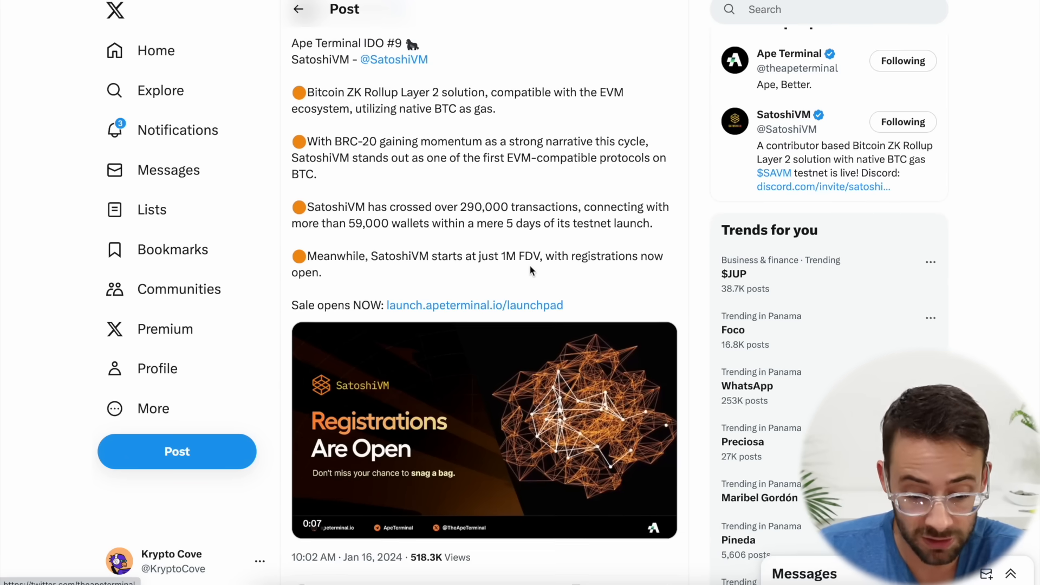
left_click(475, 305)
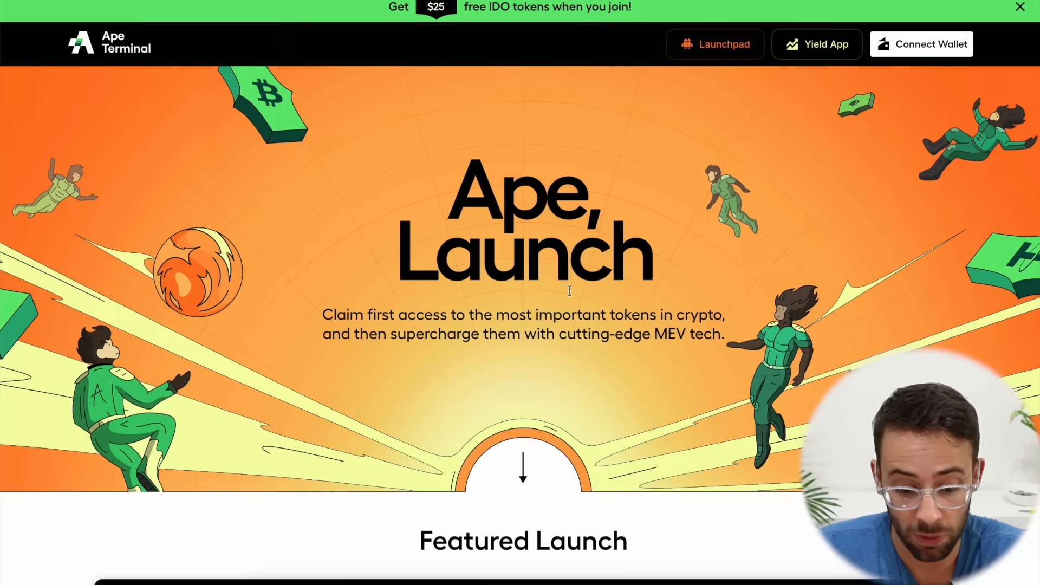
scroll("down", 3)
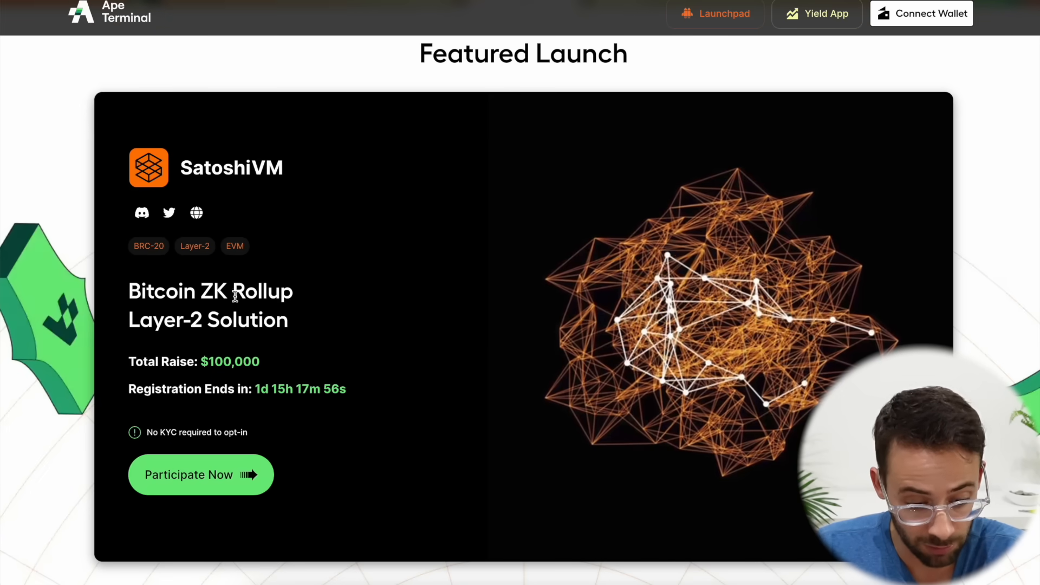
scroll("down", 3)
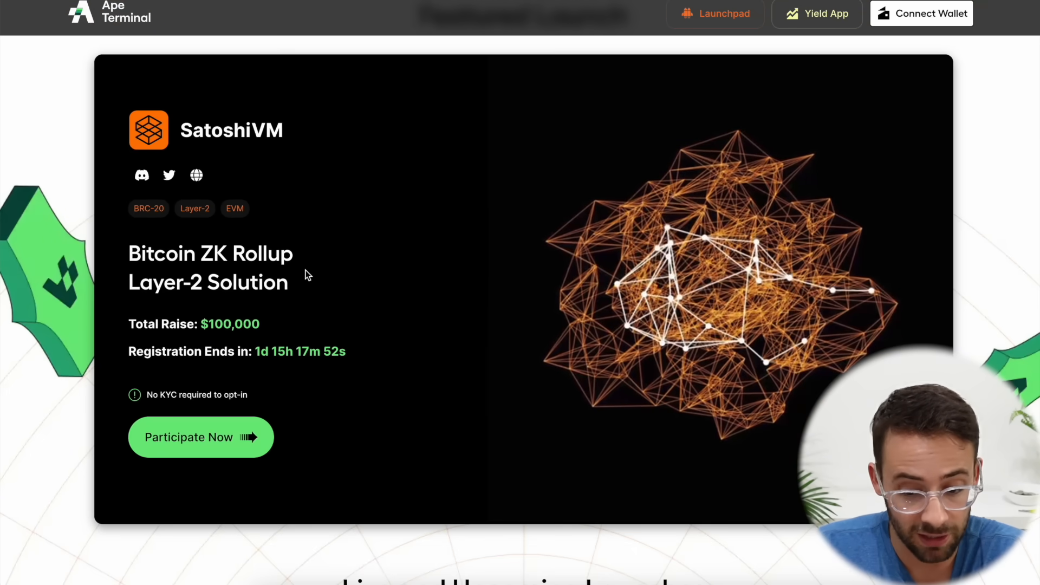
scroll("up", 3)
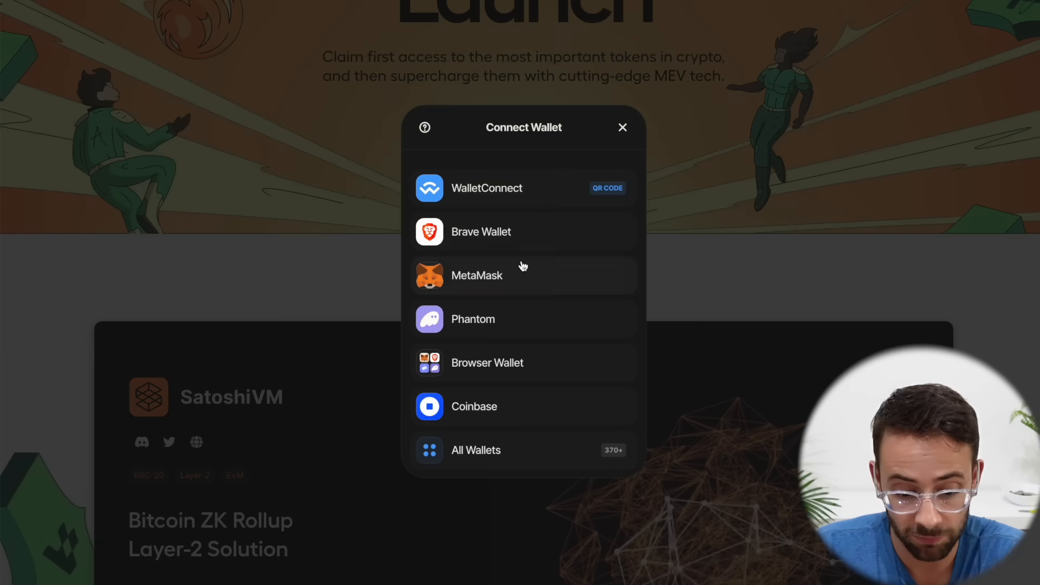
- Connect MetaMask to Ape Terminal and register for the SatoshiVM IDO with one 1,000 USDC ticket
left_click(476, 276)
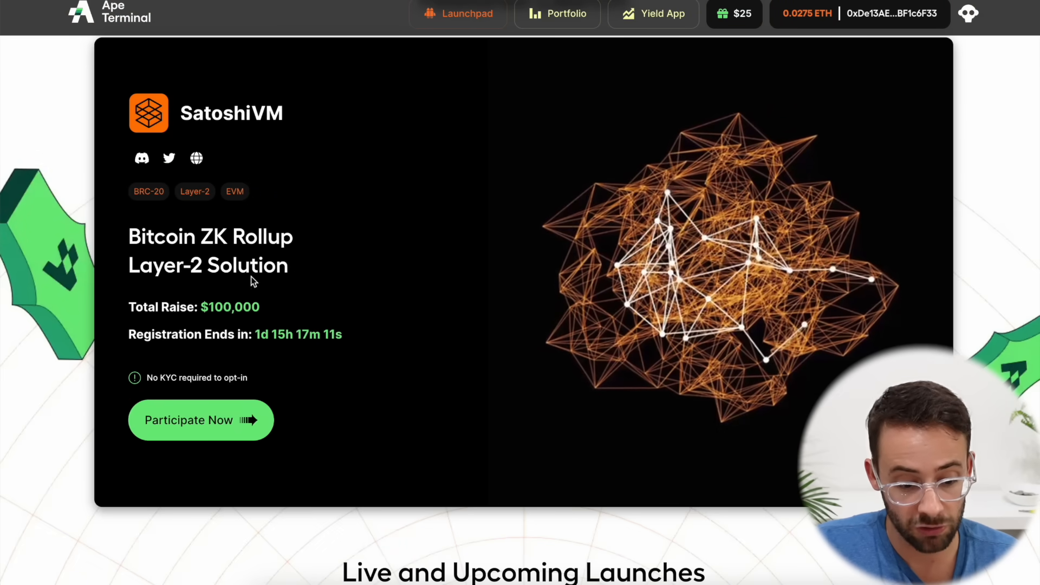
left_click(199, 419)
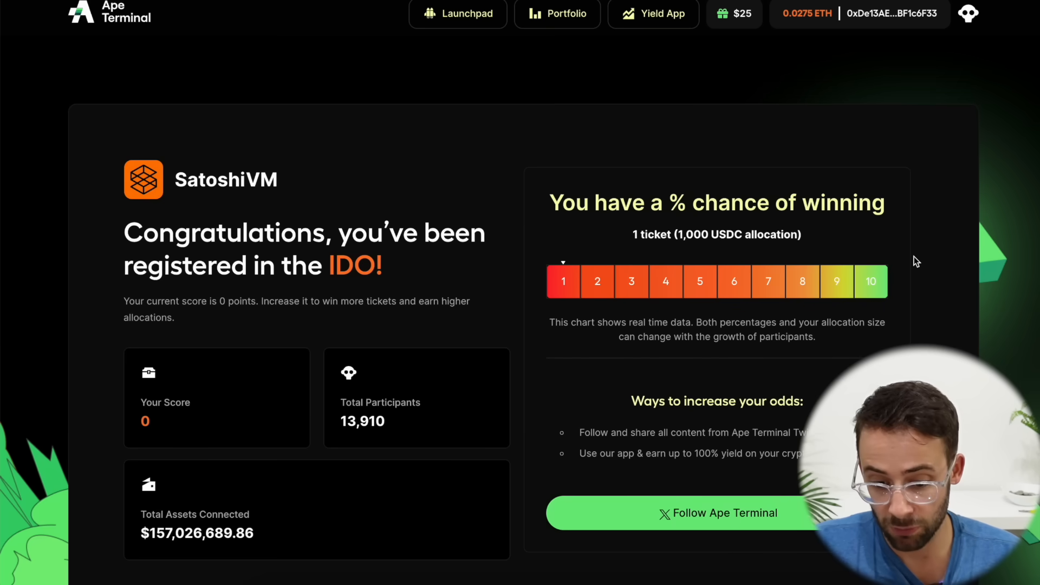